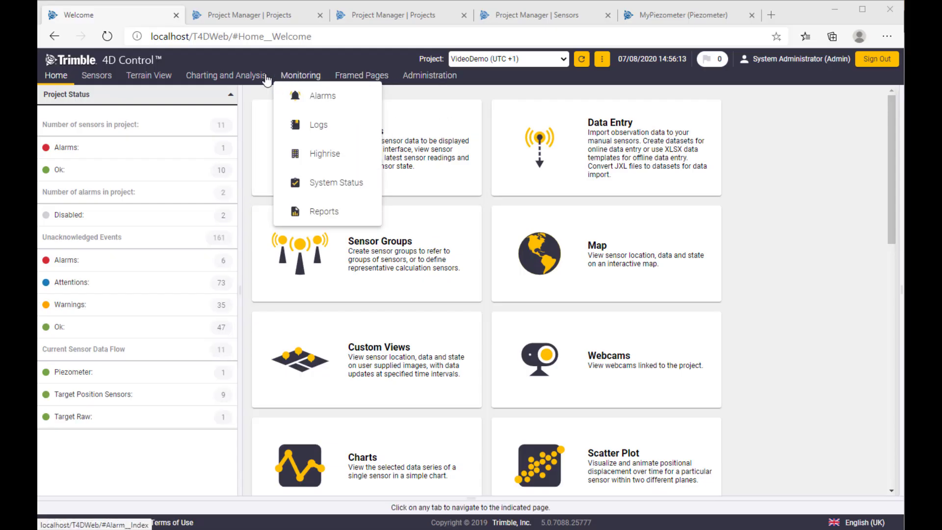
mouse_move(324, 97)
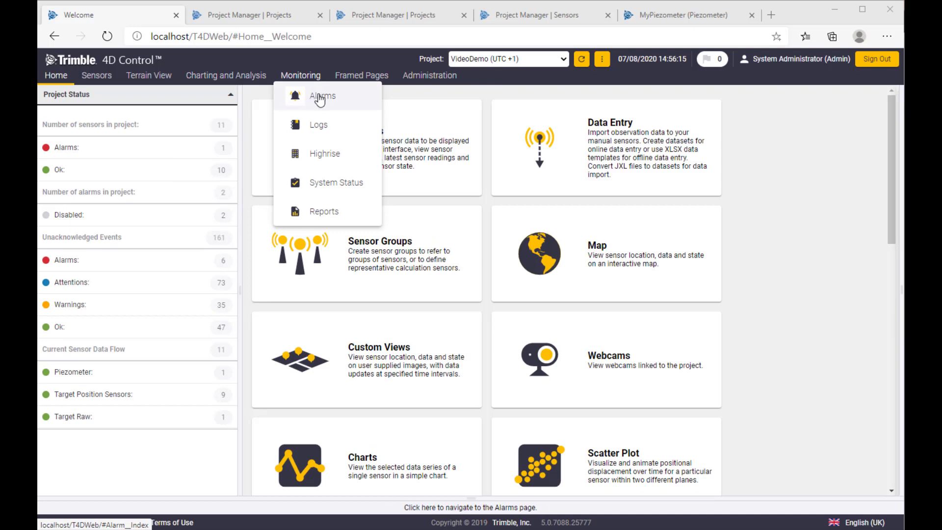
- Open the Alarms overview under Monitoring and start adding an alarm definition
click(323, 96)
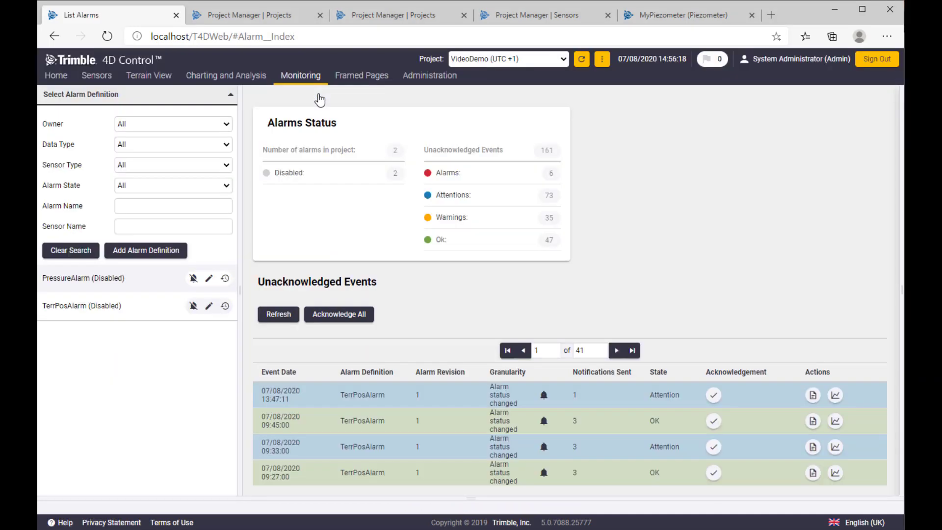
click(145, 251)
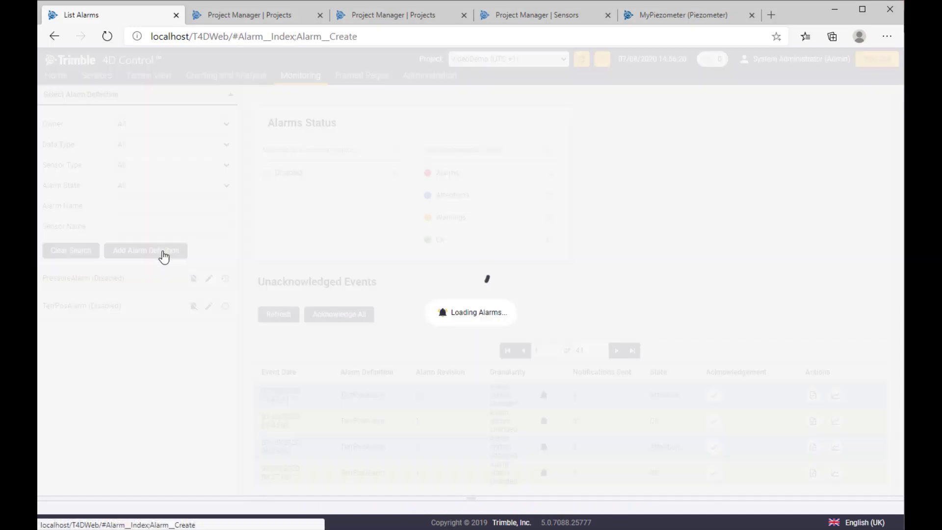
- Name the alarm definition PosTerr_DEMO and leave the evaluation window off
click(145, 251)
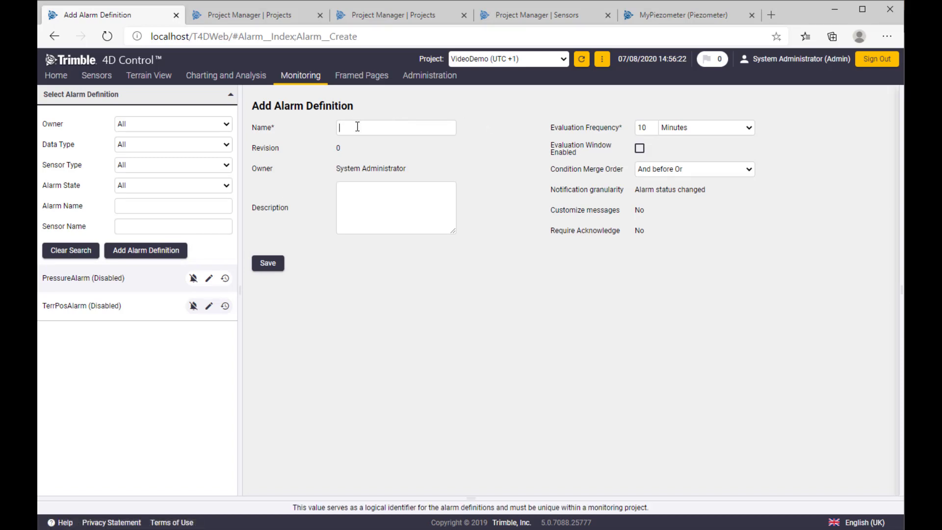
text(PosT)
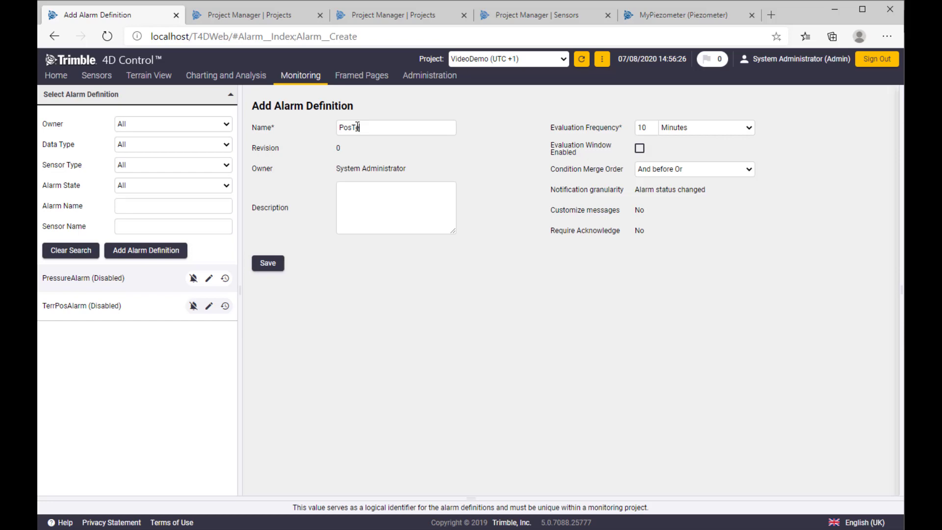
text(err)
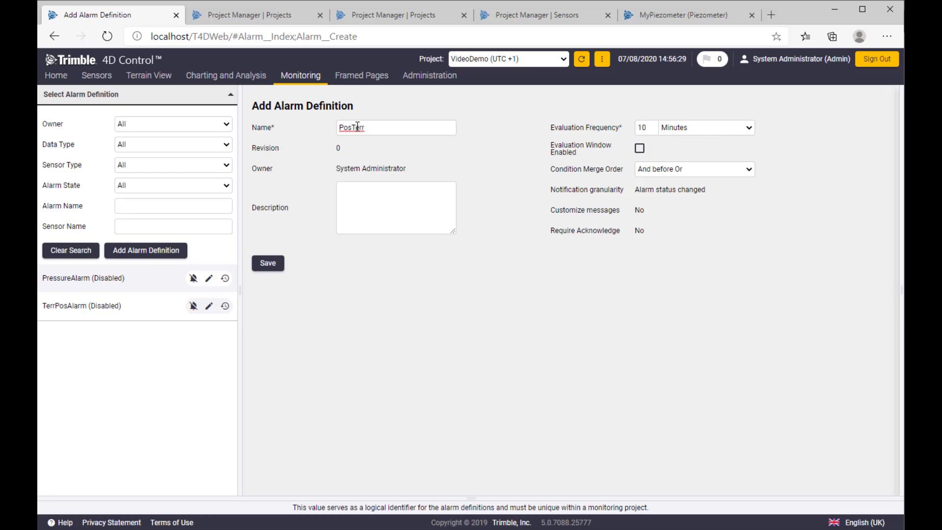
text(_DEMO)
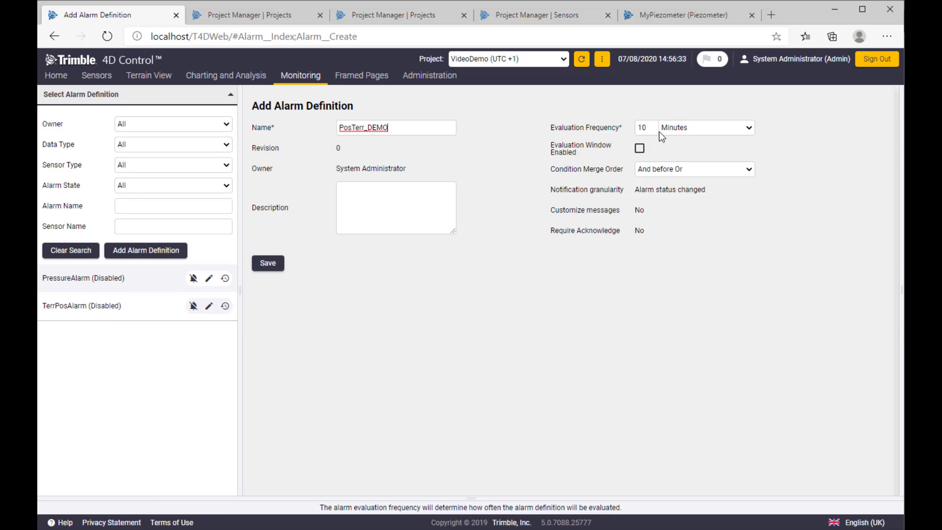
mouse_move(650, 149)
text(3)
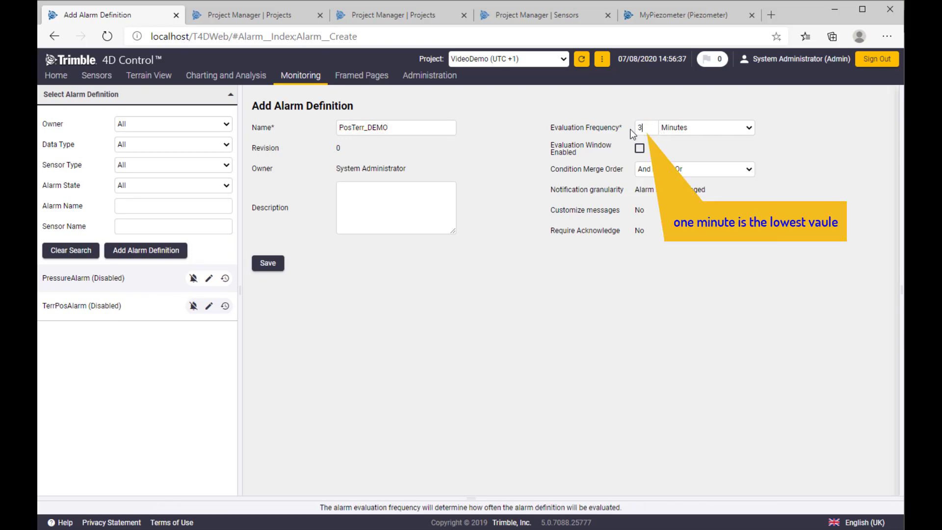
mouse_move(664, 139)
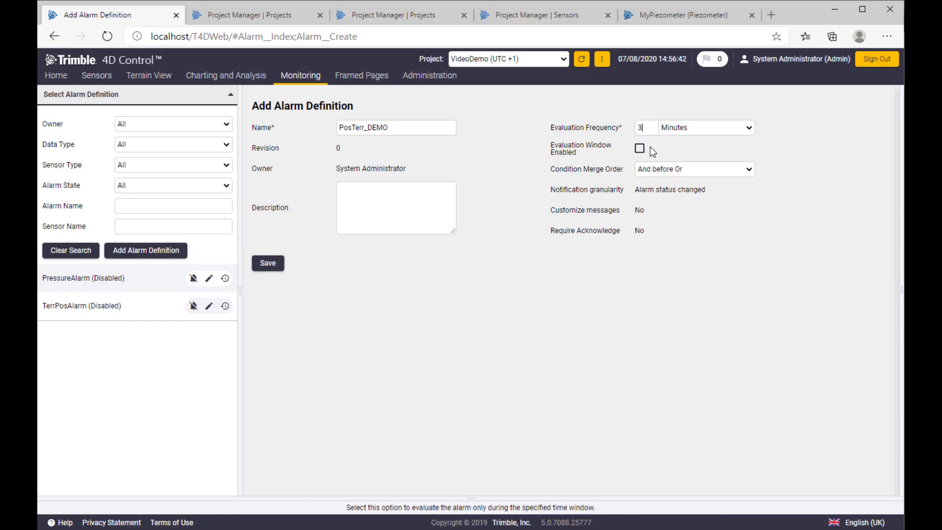
click(638, 148)
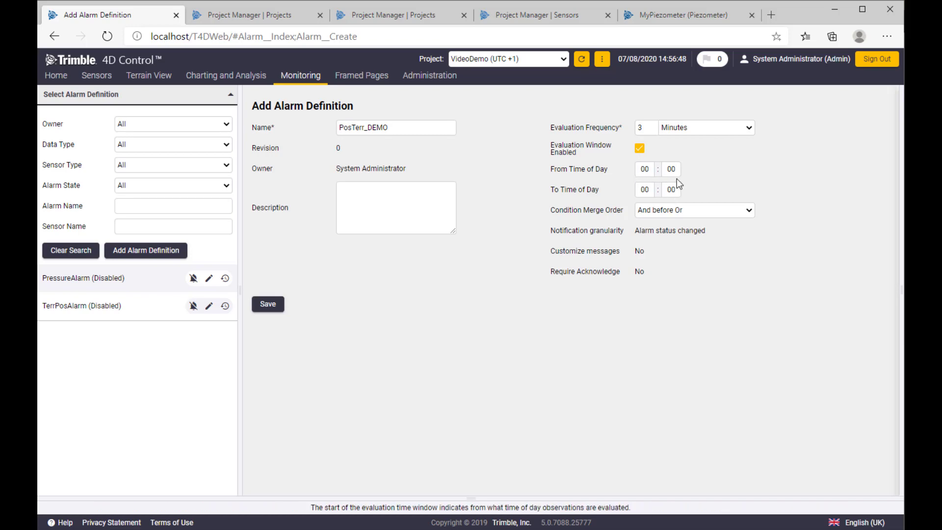
click(640, 148)
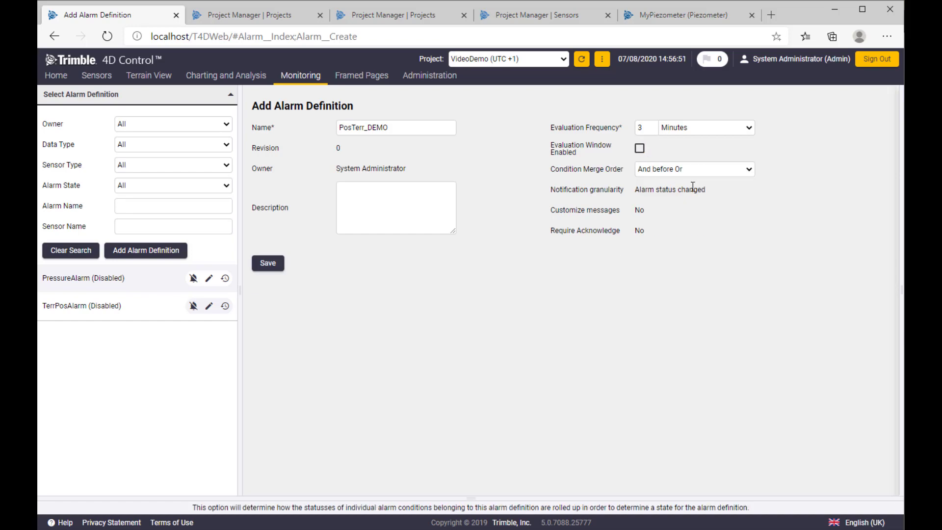
mouse_move(608, 175)
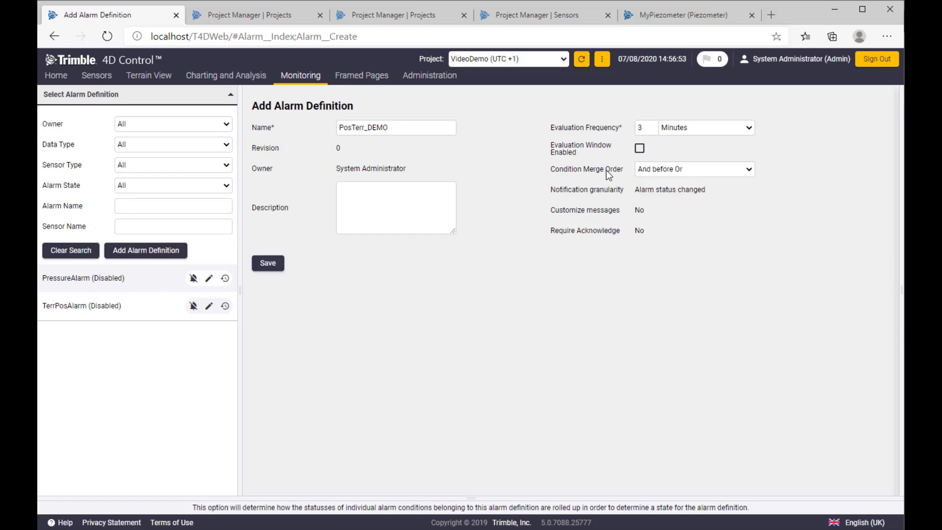
- Add the description 'demo' and save the alarm definition
click(694, 168)
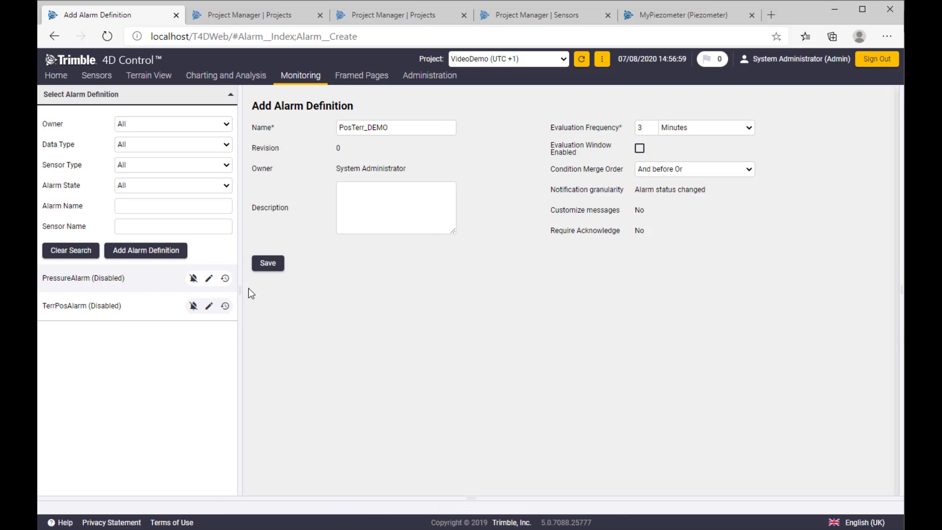
text(dem)
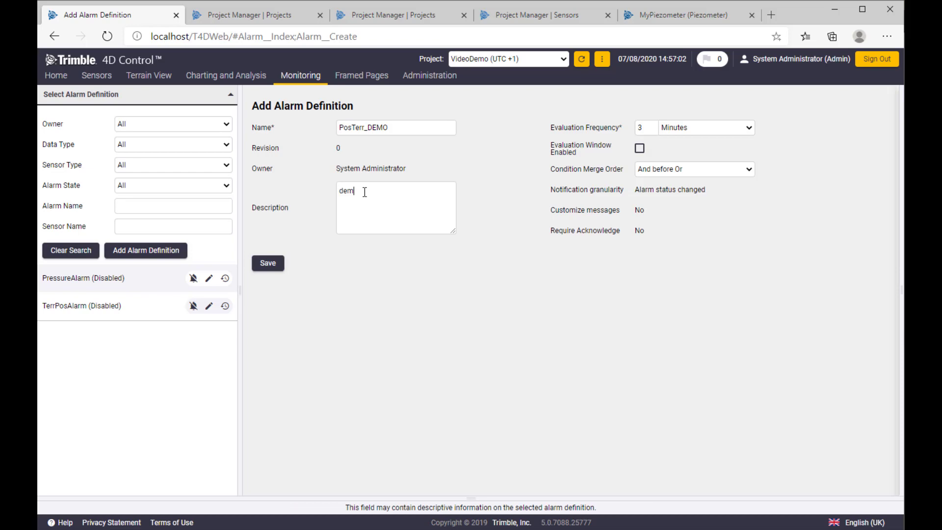
text(o)
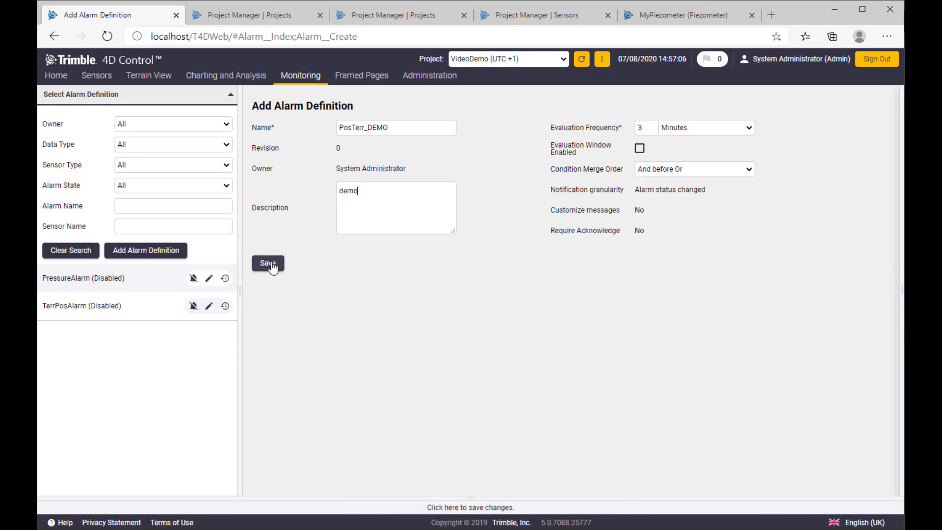
click(267, 263)
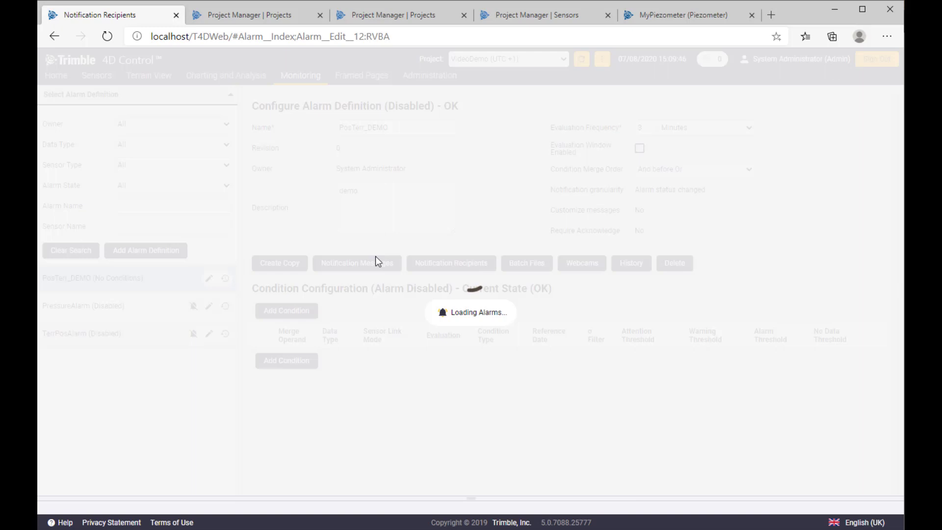
click(356, 262)
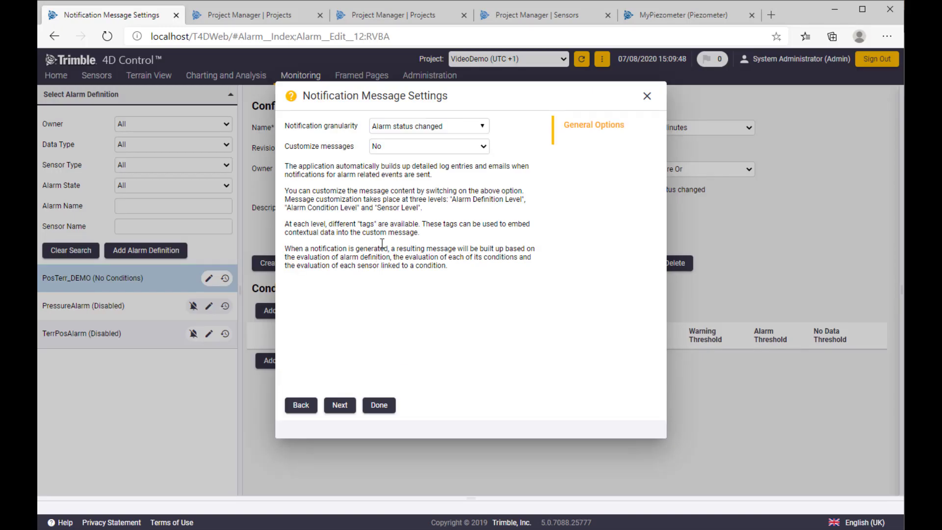
click(427, 146)
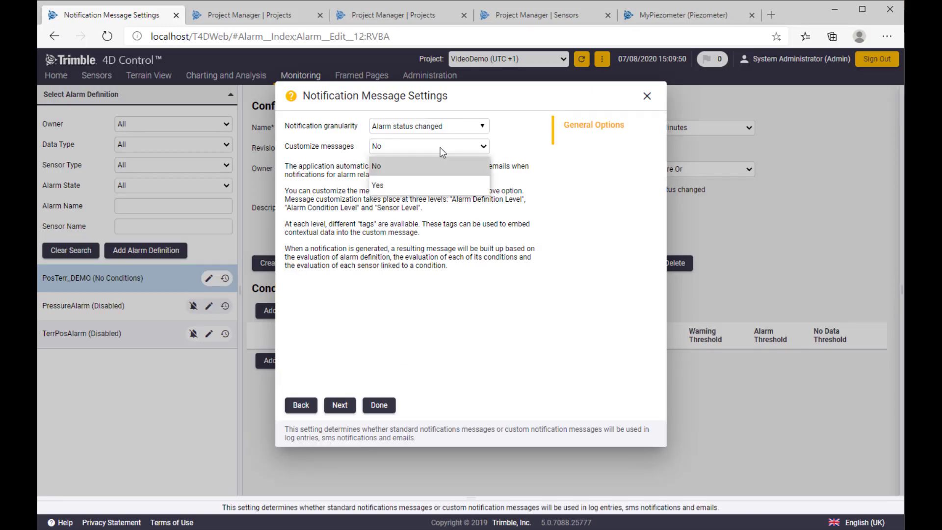
click(378, 185)
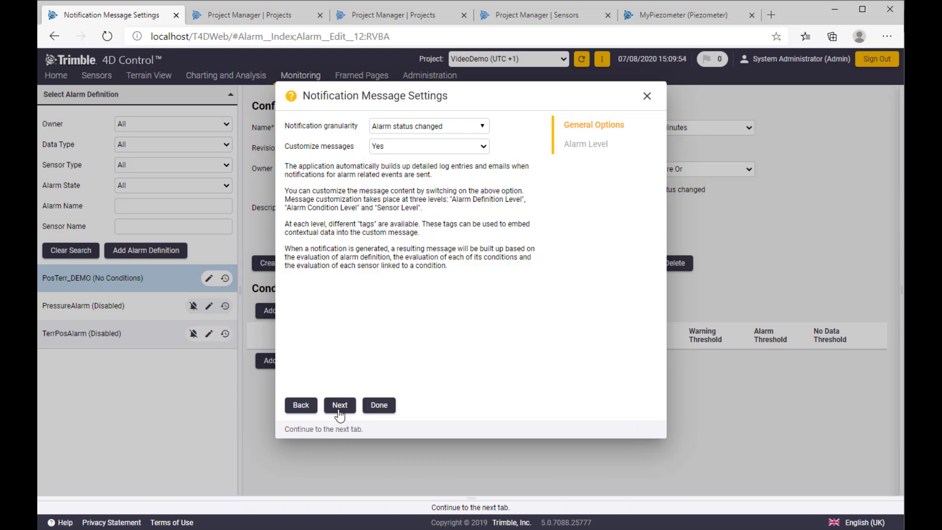
click(339, 404)
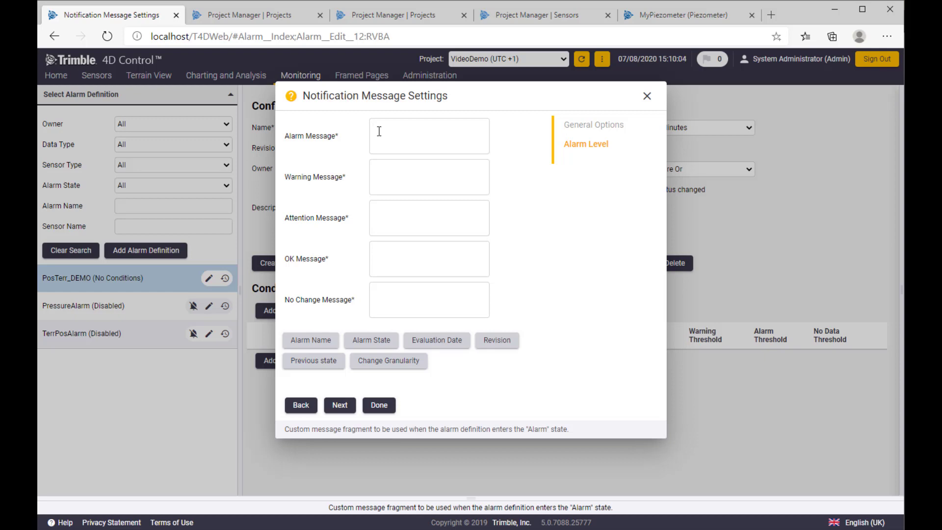
text(M)
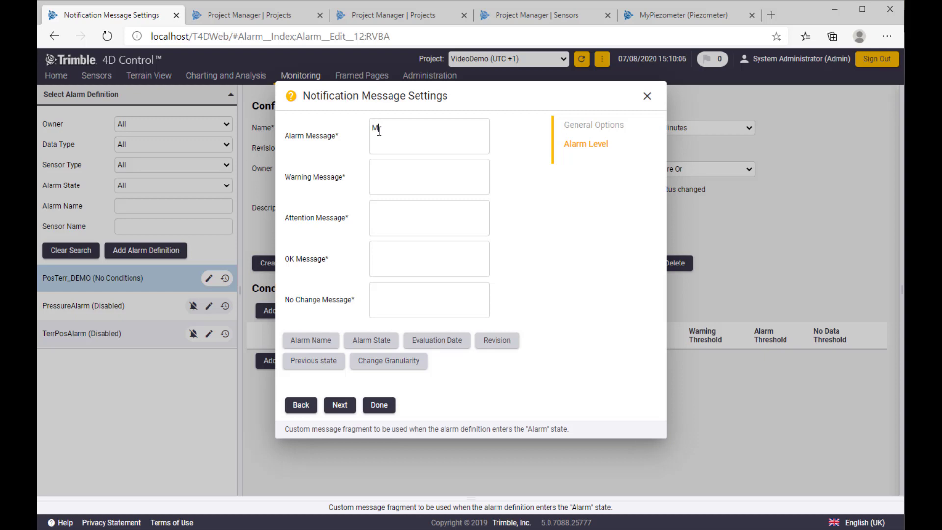
text(y customer)
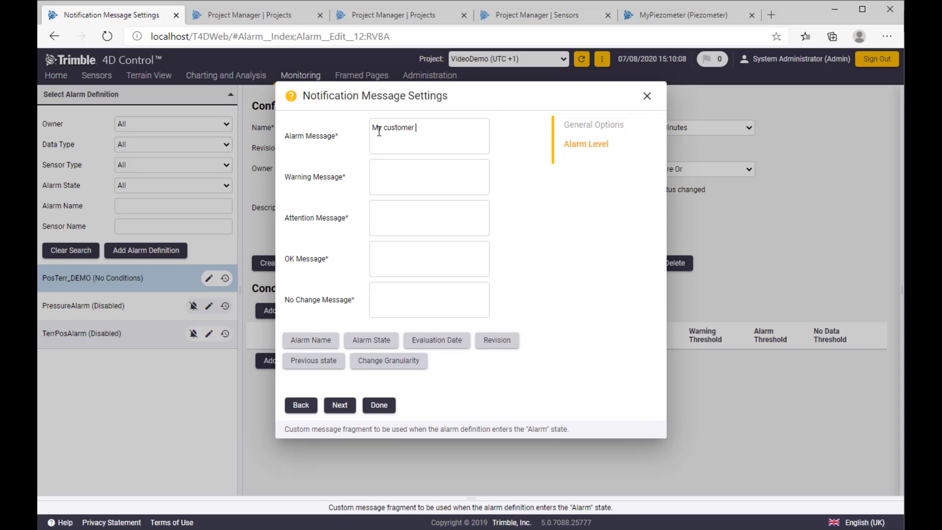
text(with)
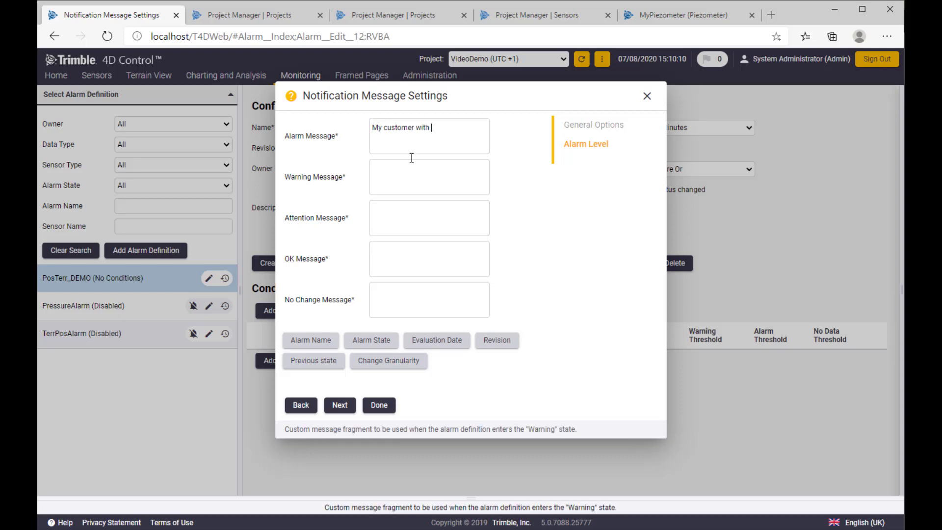
mouse_move(319, 243)
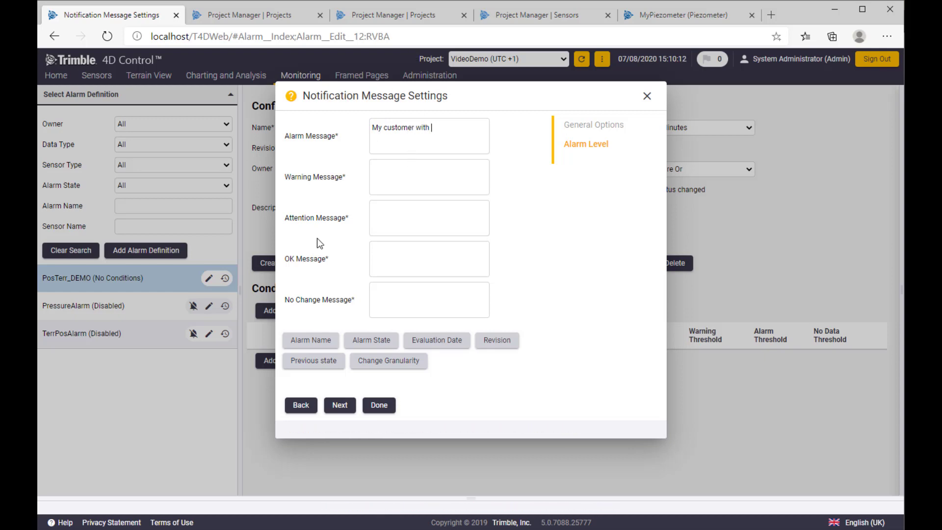
click(310, 339)
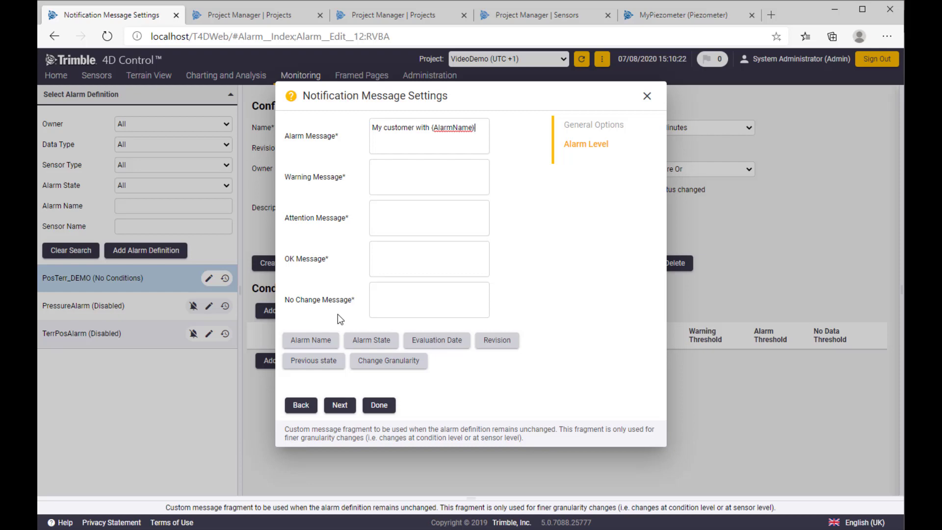
click(647, 96)
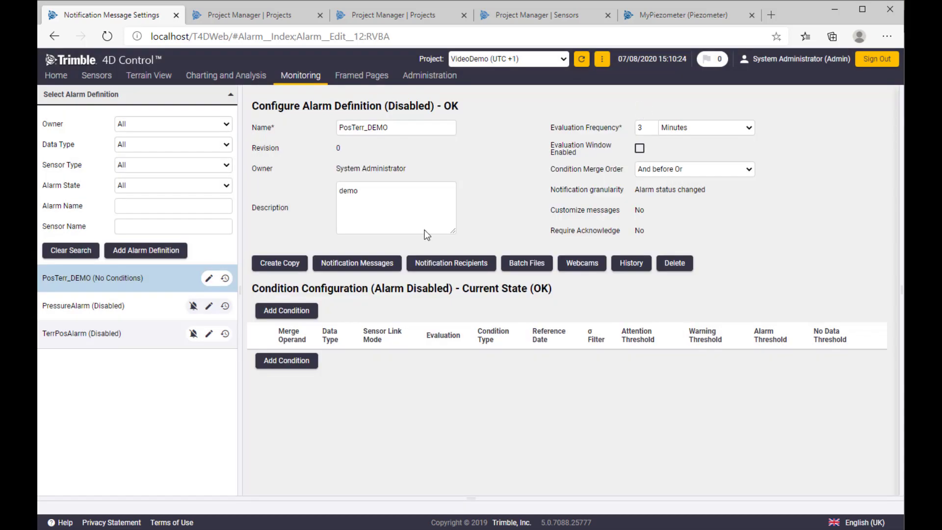
- Set Require Acknowledge to Yes in Notification Recipients, then close the dialog
click(450, 263)
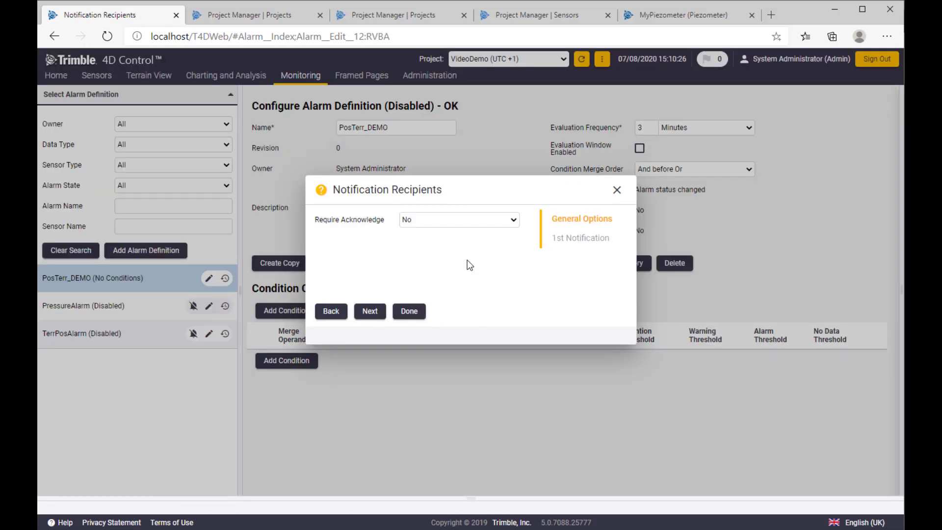
mouse_move(463, 257)
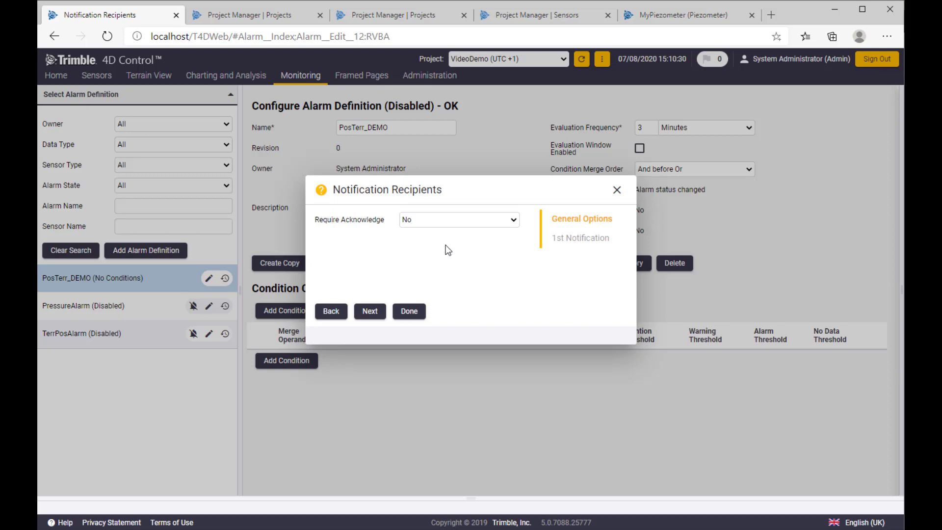
mouse_move(427, 236)
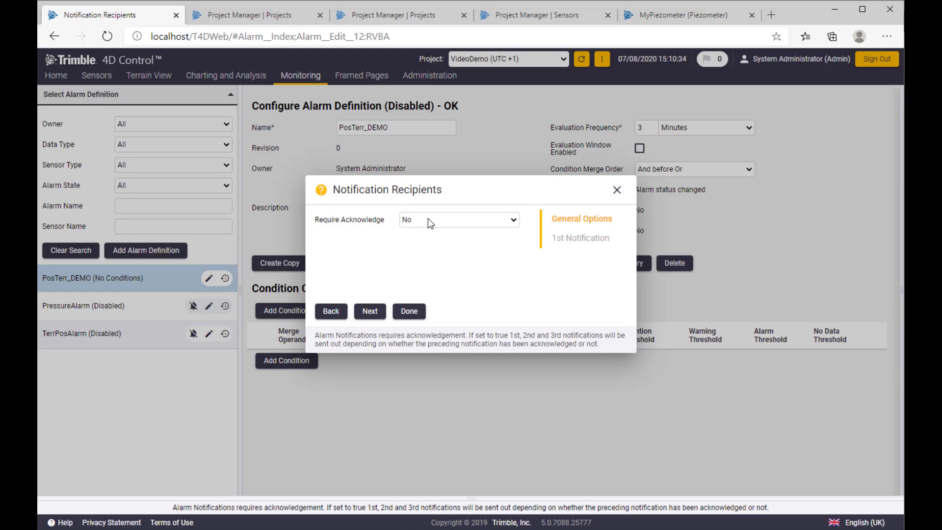
click(458, 219)
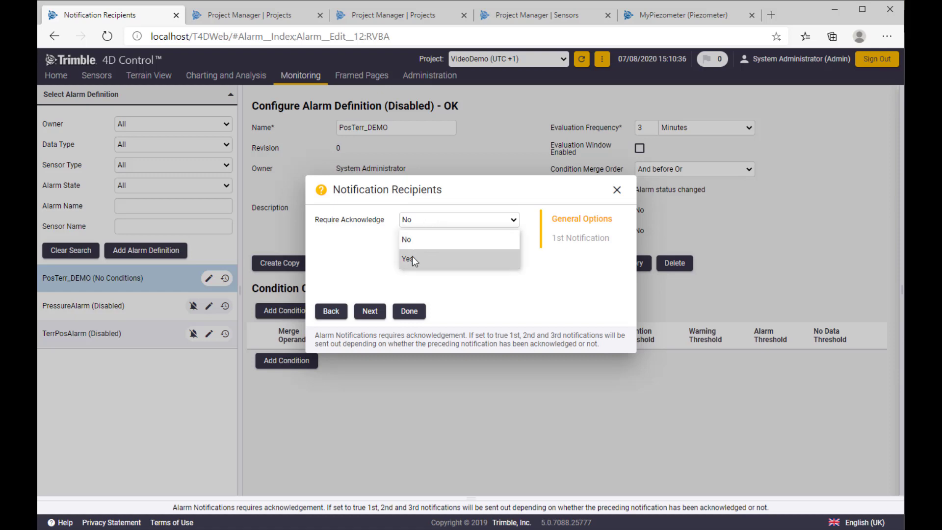
click(412, 259)
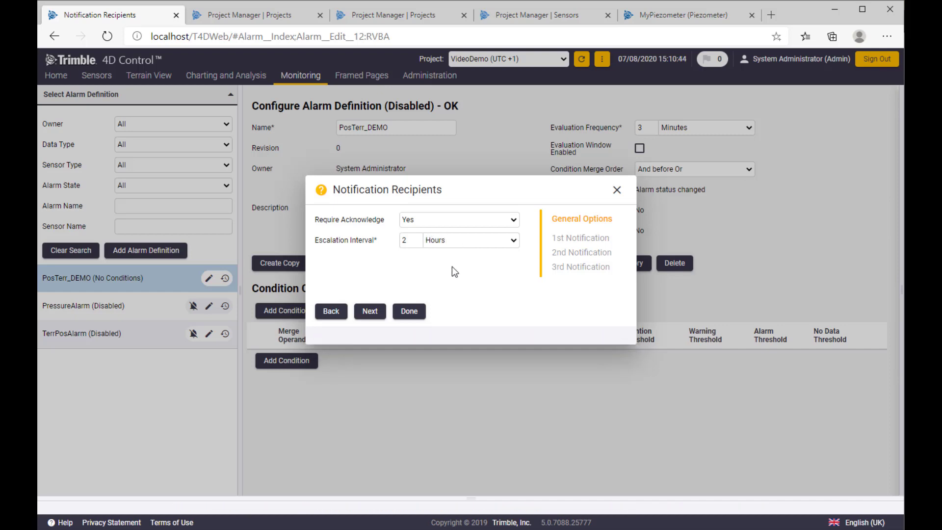
mouse_move(417, 260)
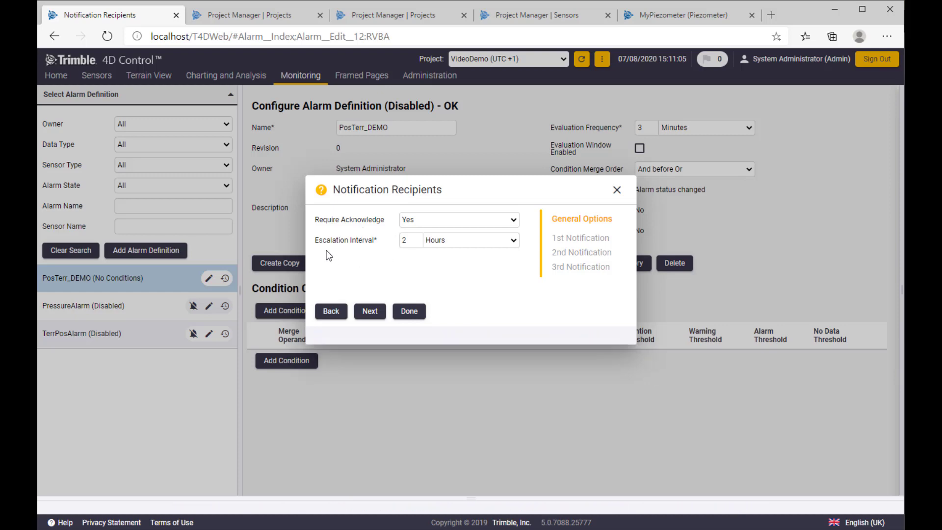
mouse_move(524, 274)
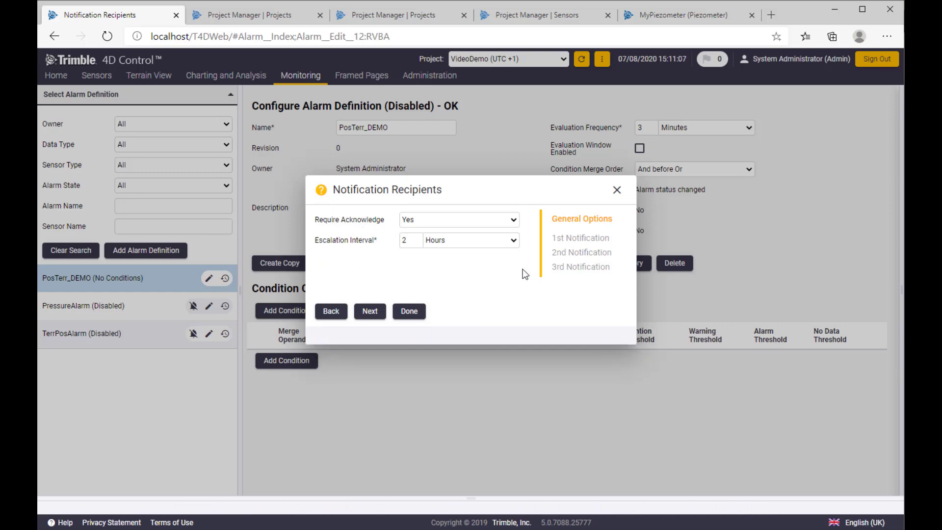
mouse_move(616, 192)
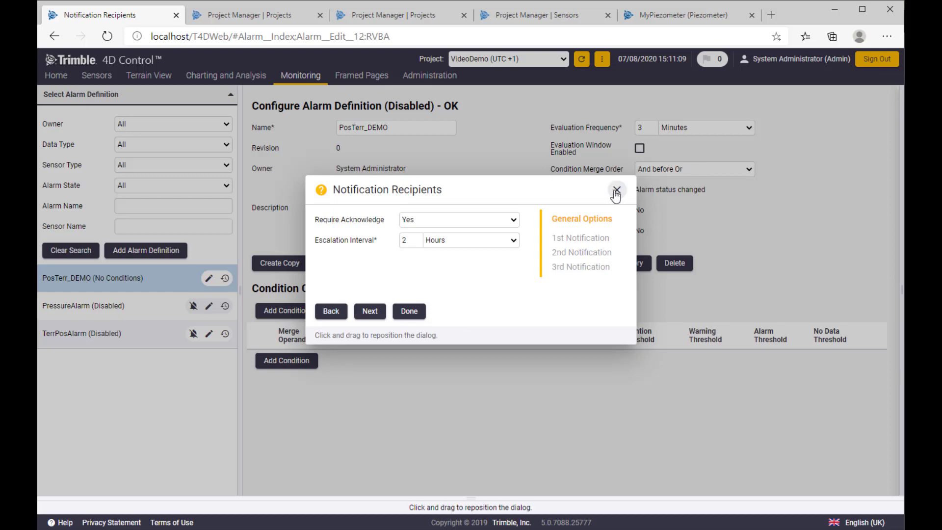
click(615, 190)
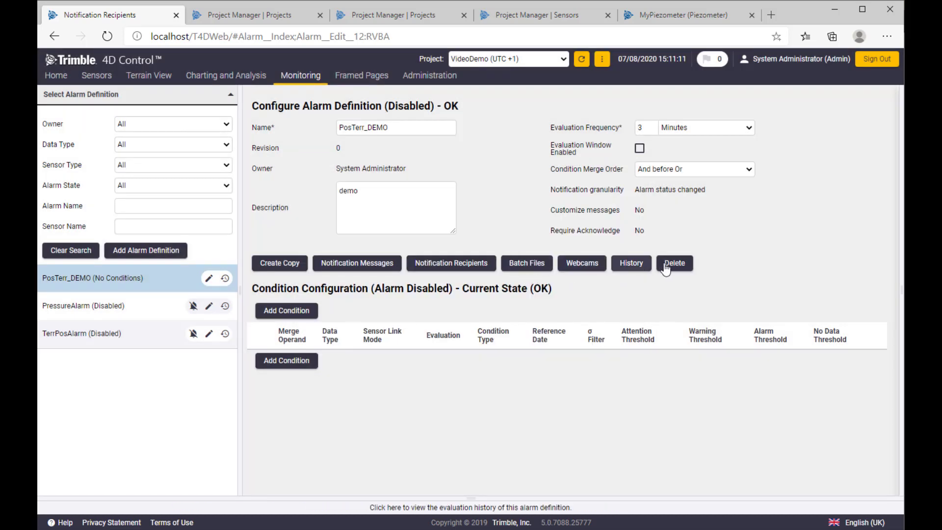
mouse_move(582, 270)
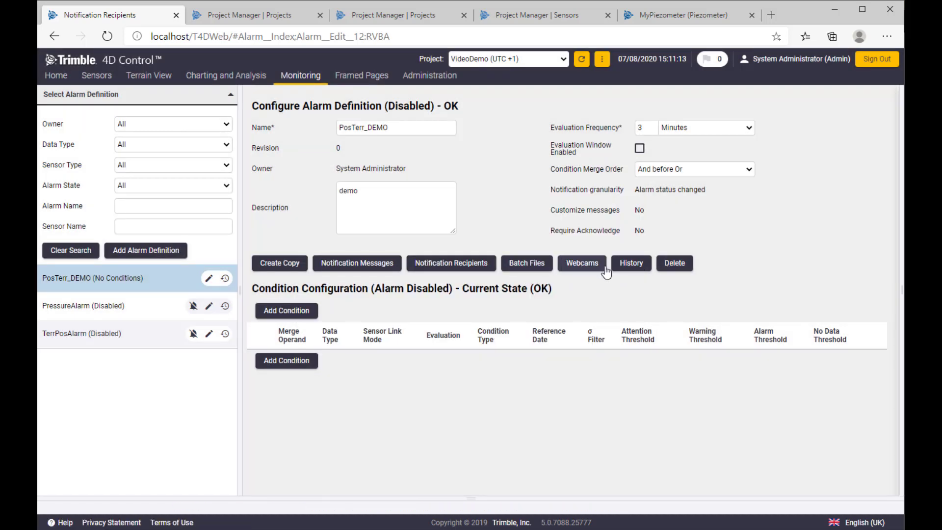
mouse_move(612, 275)
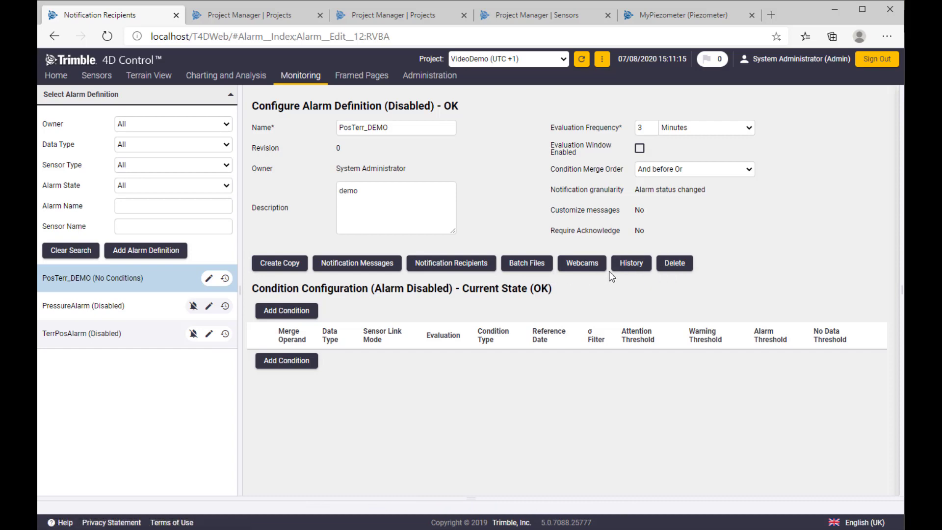
mouse_move(631, 263)
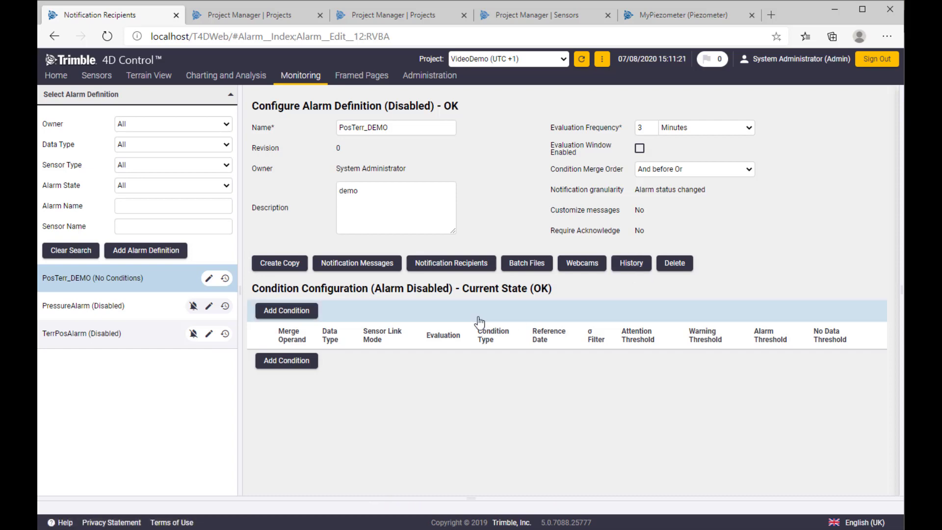
mouse_move(287, 311)
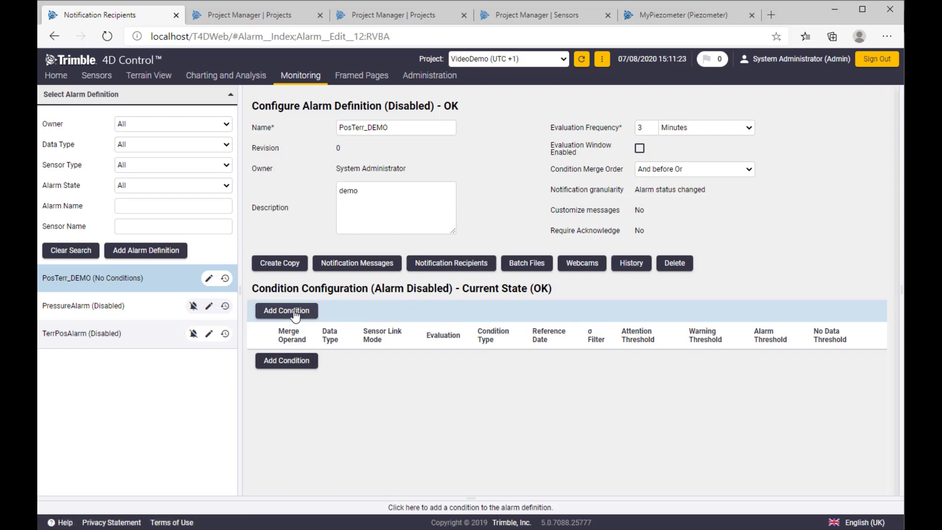
- Add a new condition under Condition Configuration
click(286, 311)
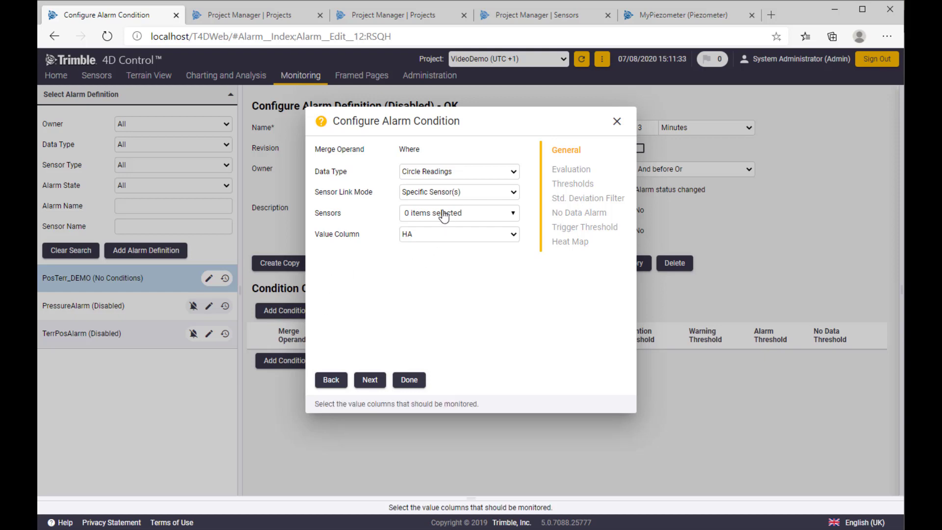
- Set data type to Position Terrestrial and sensor link mode to Specific Sensor(s)
click(459, 171)
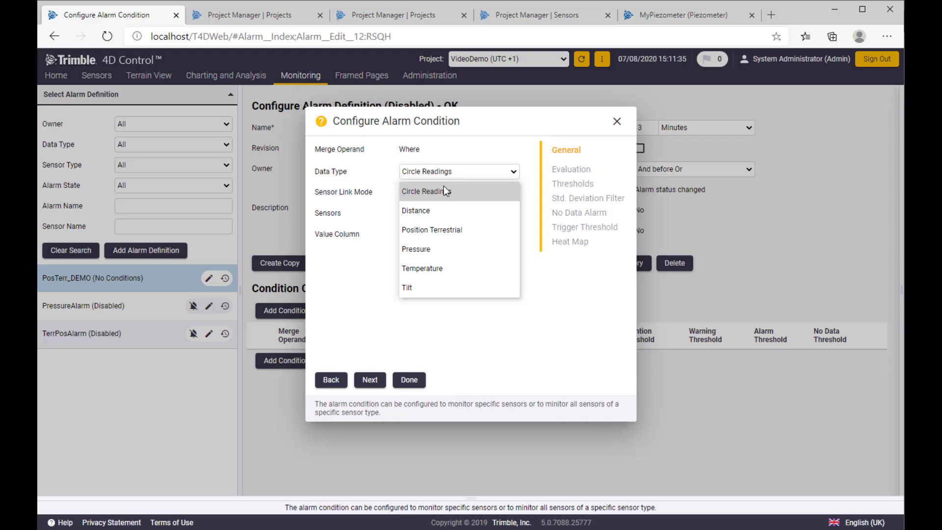
mouse_move(435, 195)
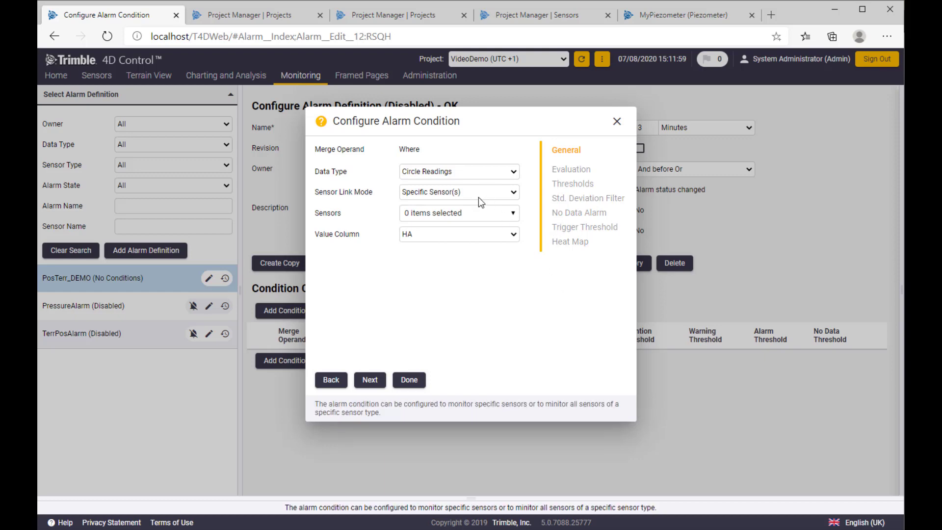
click(458, 171)
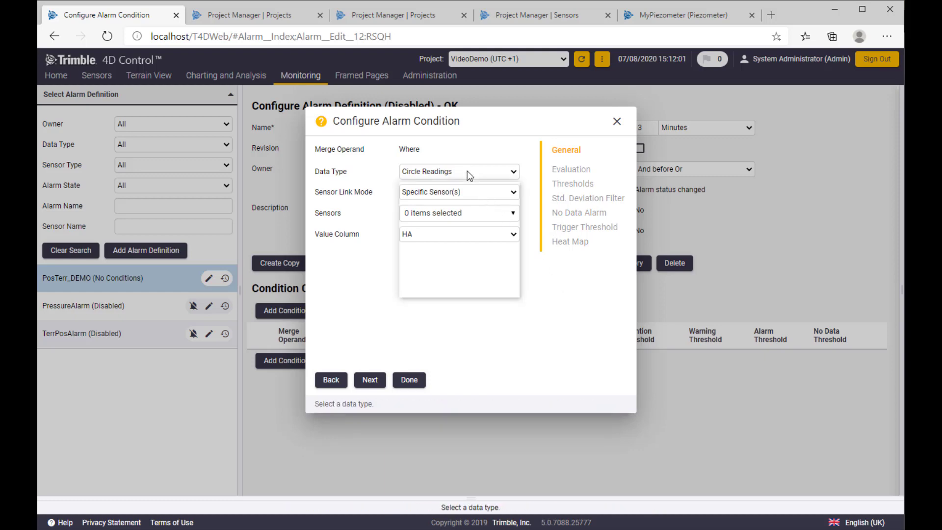
click(457, 171)
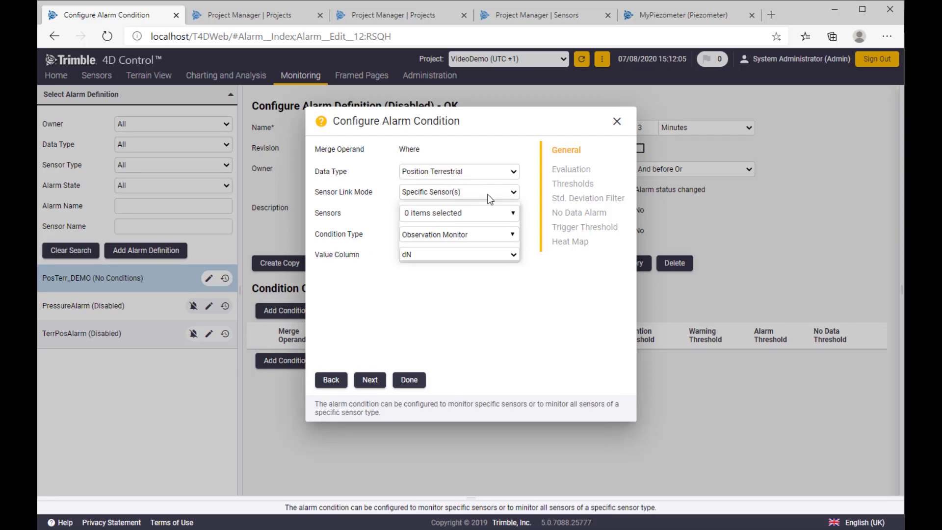
click(457, 191)
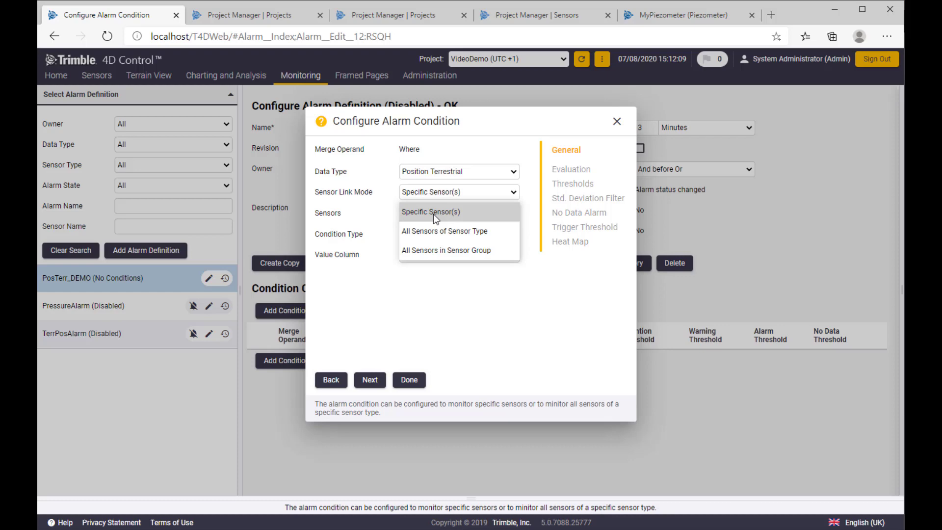
click(430, 212)
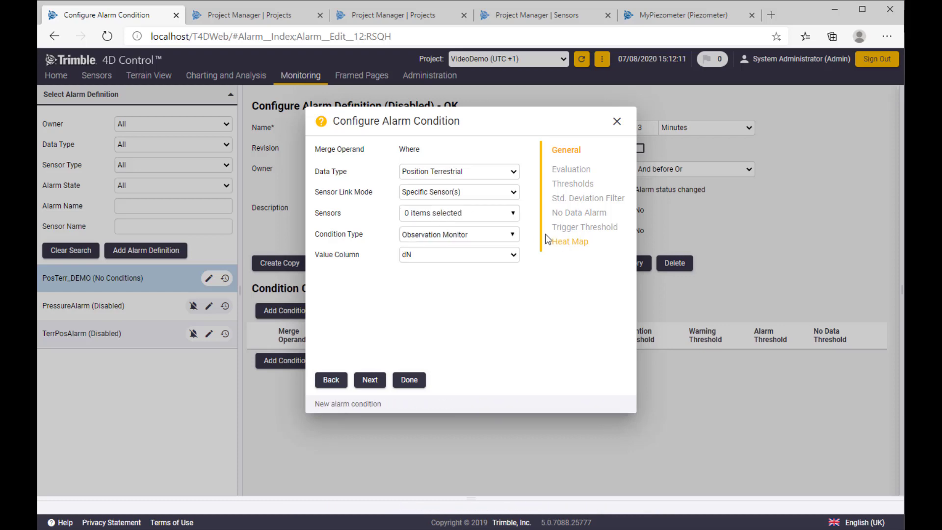
click(458, 212)
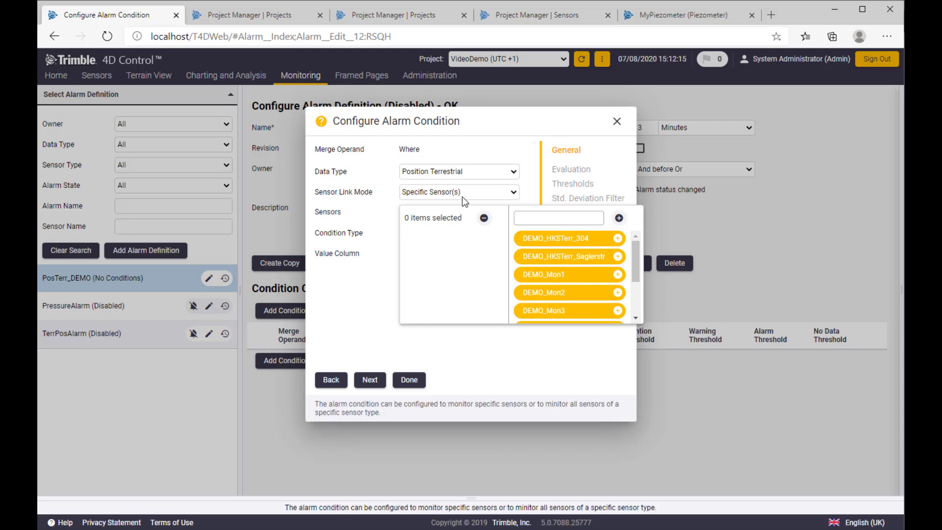
click(458, 192)
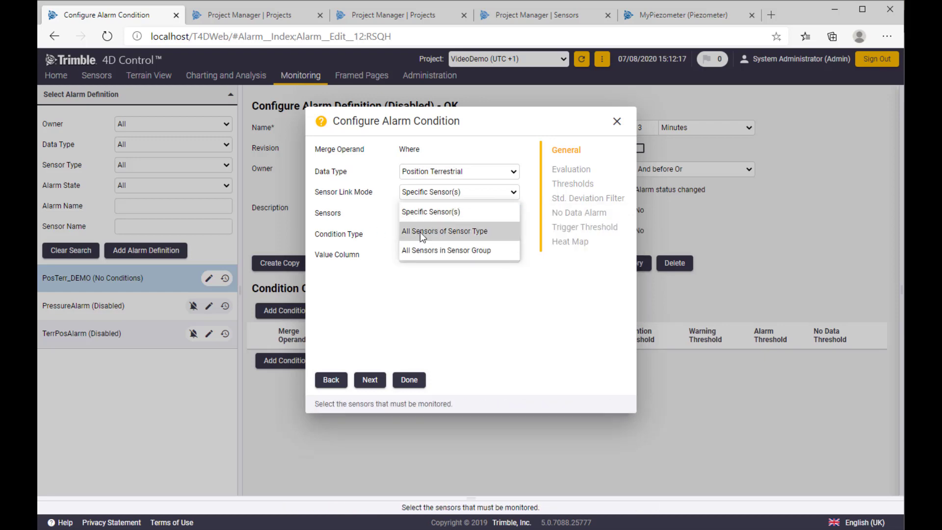
click(444, 231)
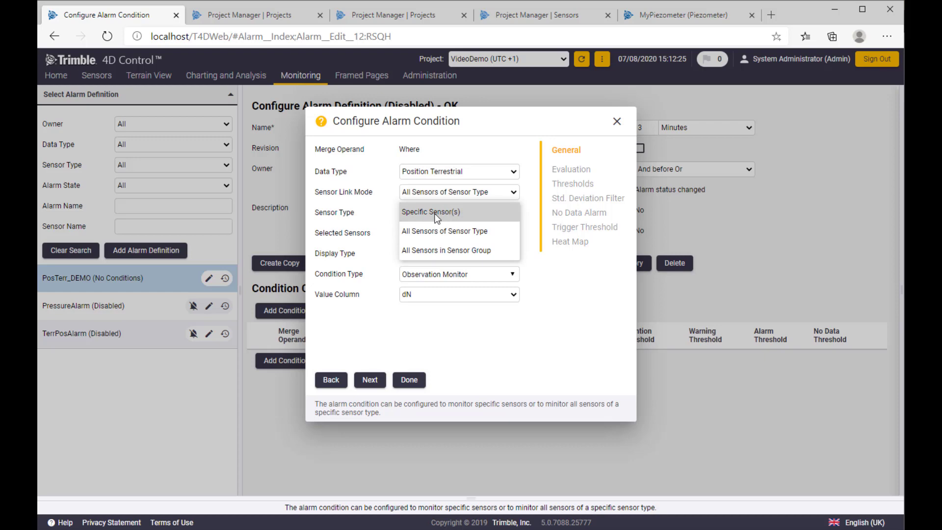
click(430, 211)
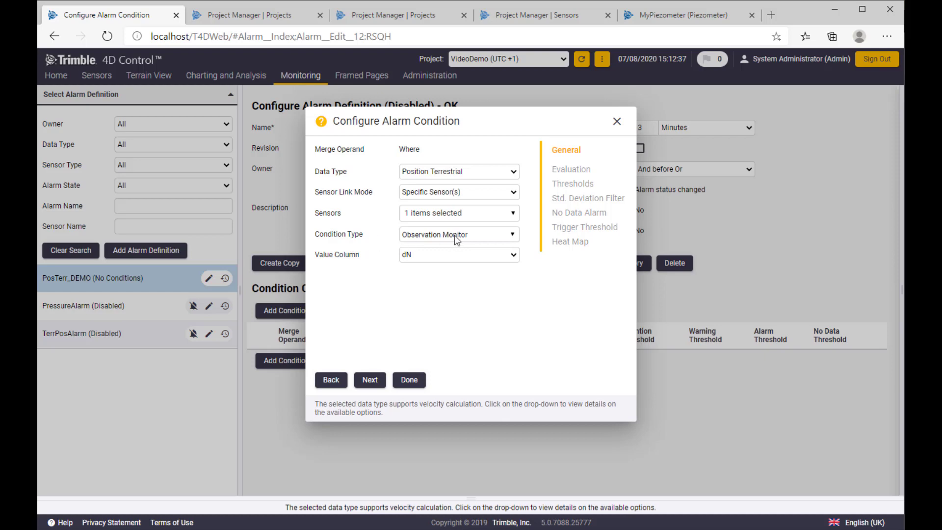
- Select one sensor and choose d2D as the value column
click(457, 235)
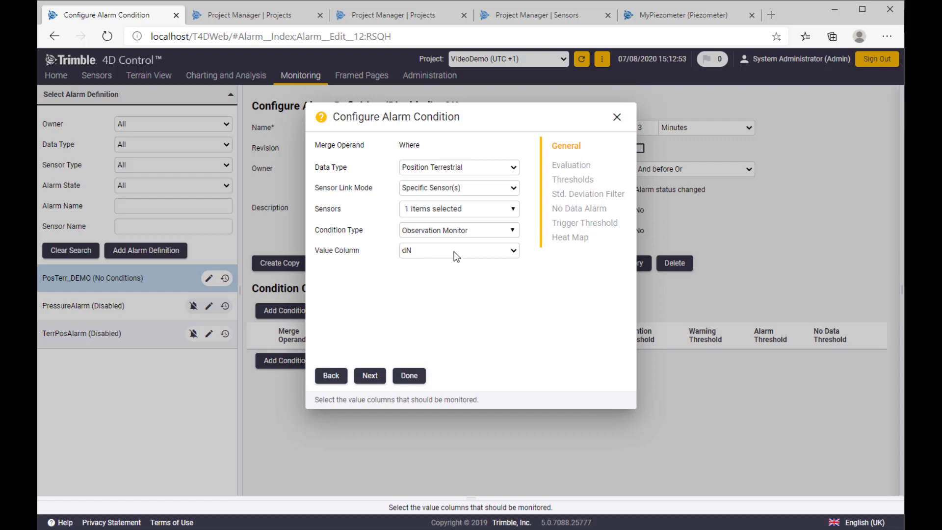
click(458, 249)
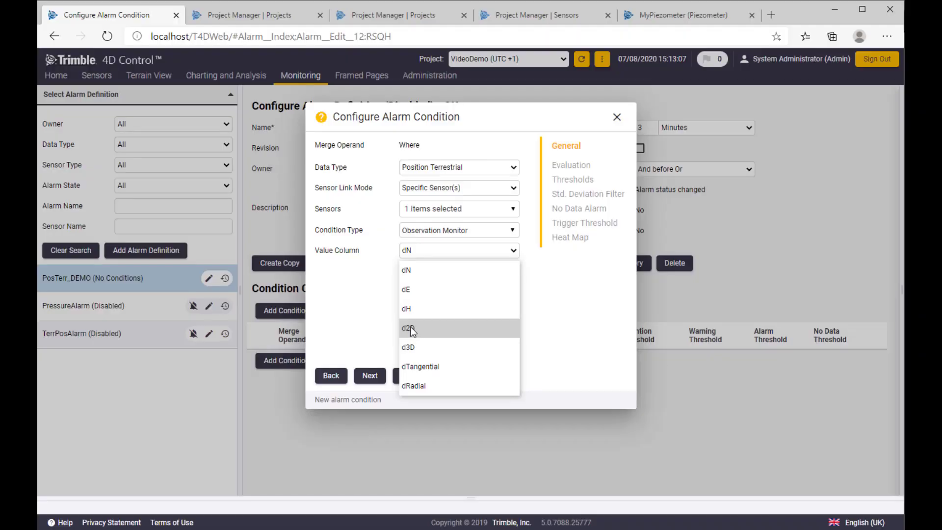
click(410, 328)
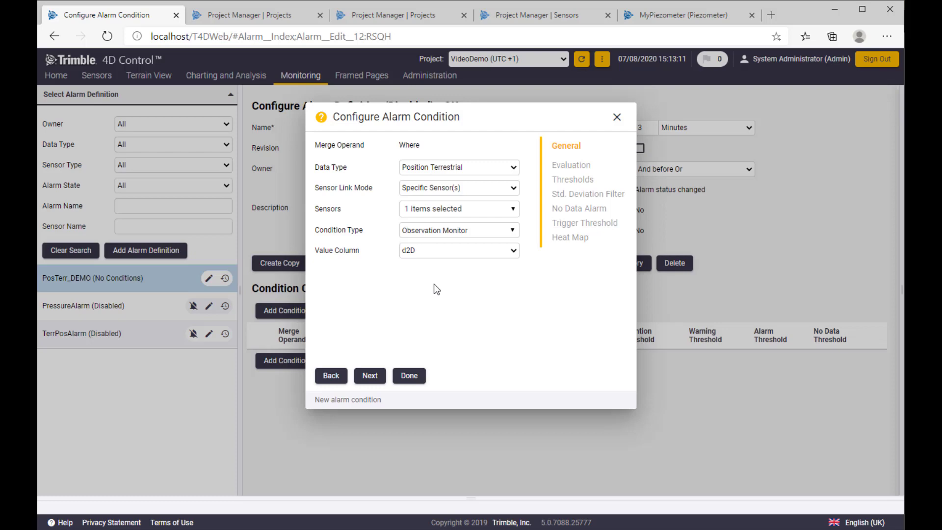
- Keep 'Latest available value' evaluation mode and continue to the Thresholds tab
click(570, 165)
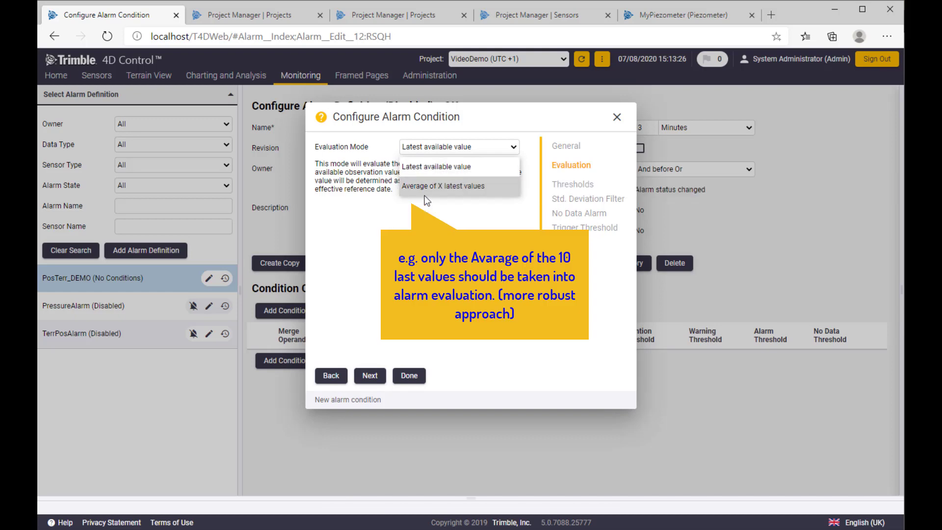
mouse_move(436, 190)
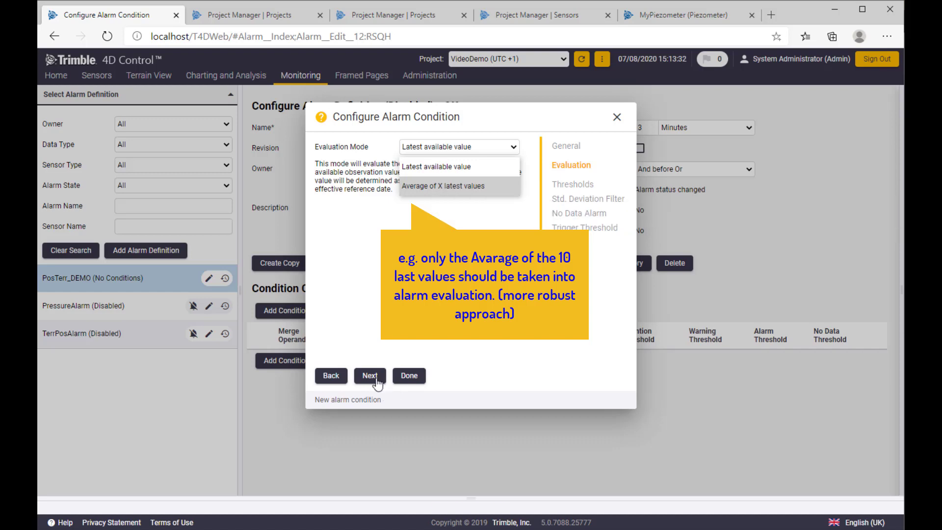
click(369, 375)
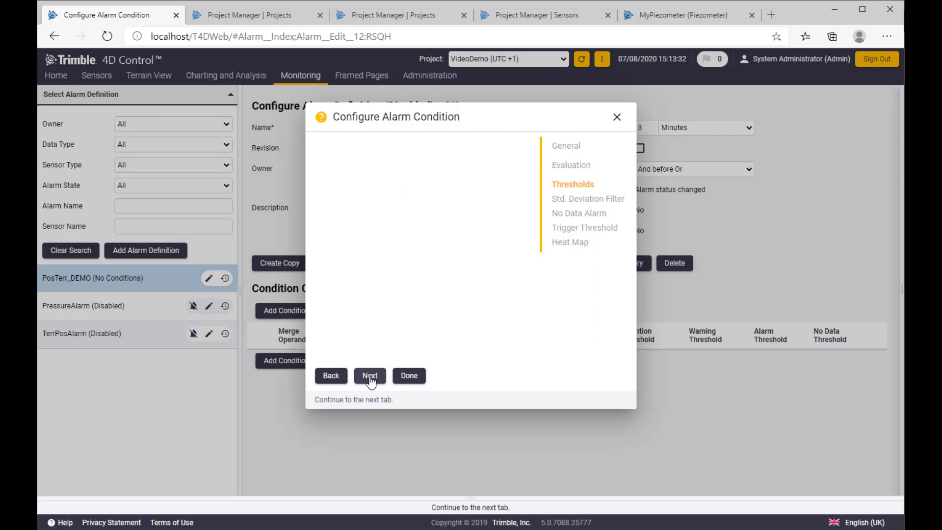
- Enter absolute thresholds Attention 0.005, Warning 0.01, Alarm 0.02 m, and continue
click(369, 375)
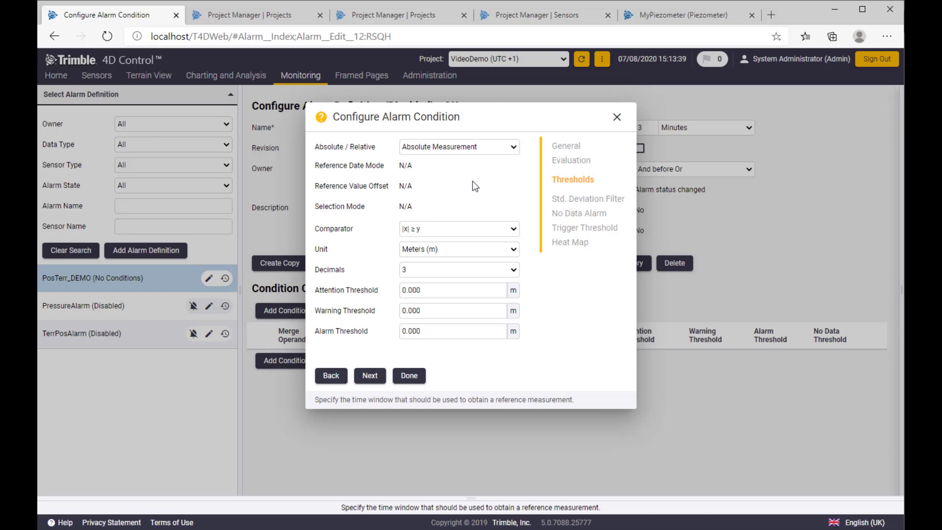
click(457, 147)
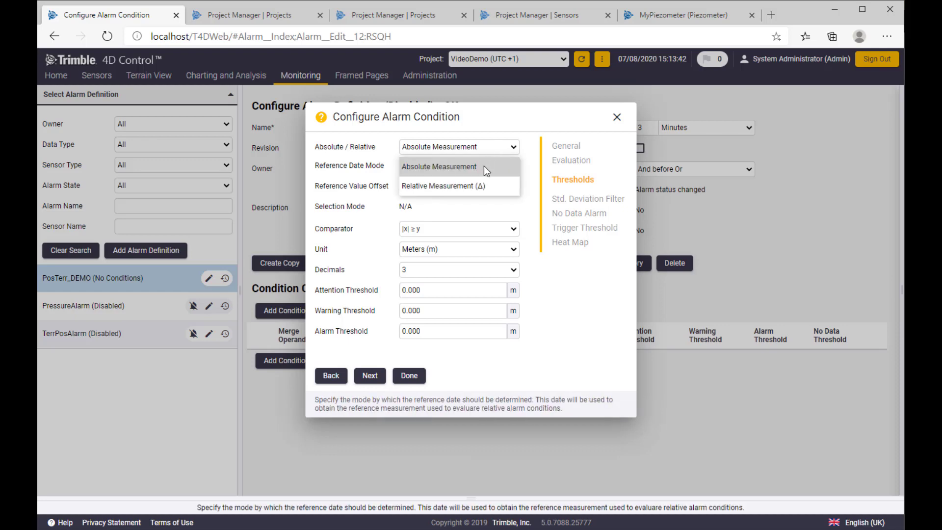
text(0.002)
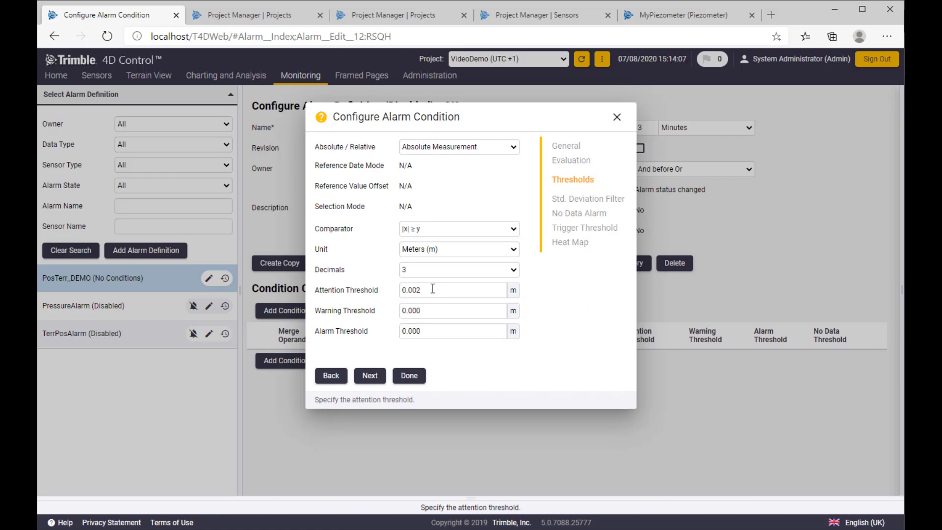
text(0.003)
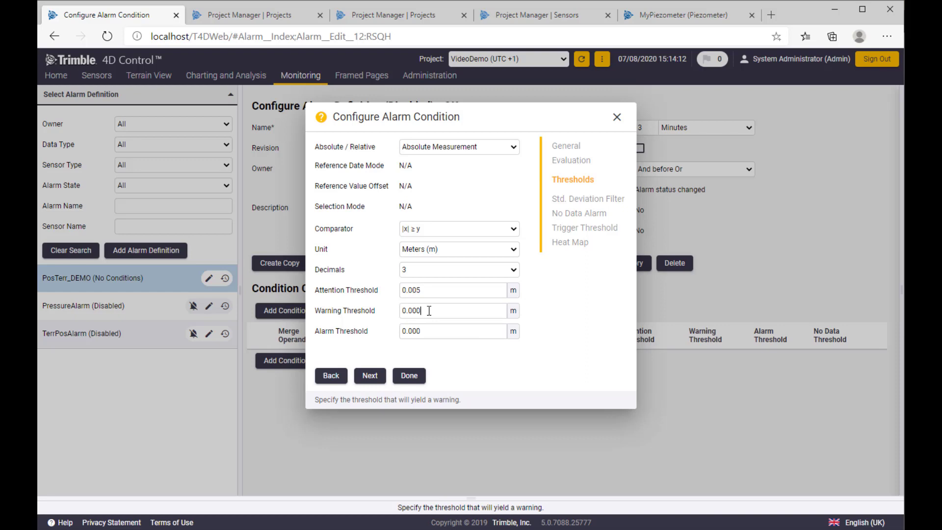
text(0.0)
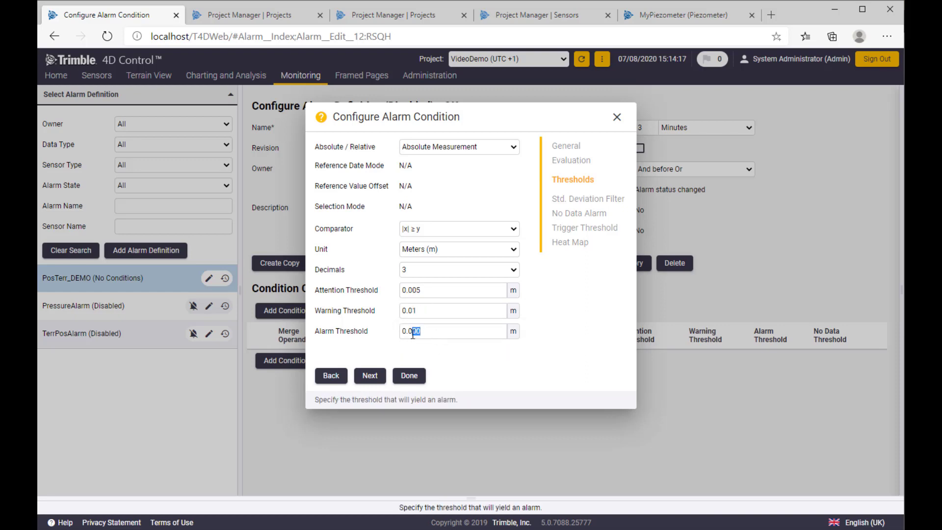
mouse_move(456, 329)
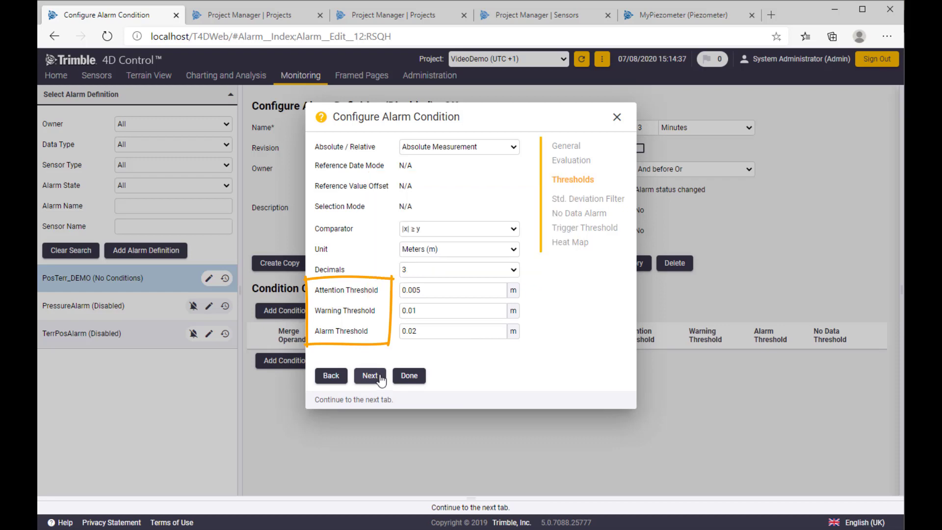
click(370, 375)
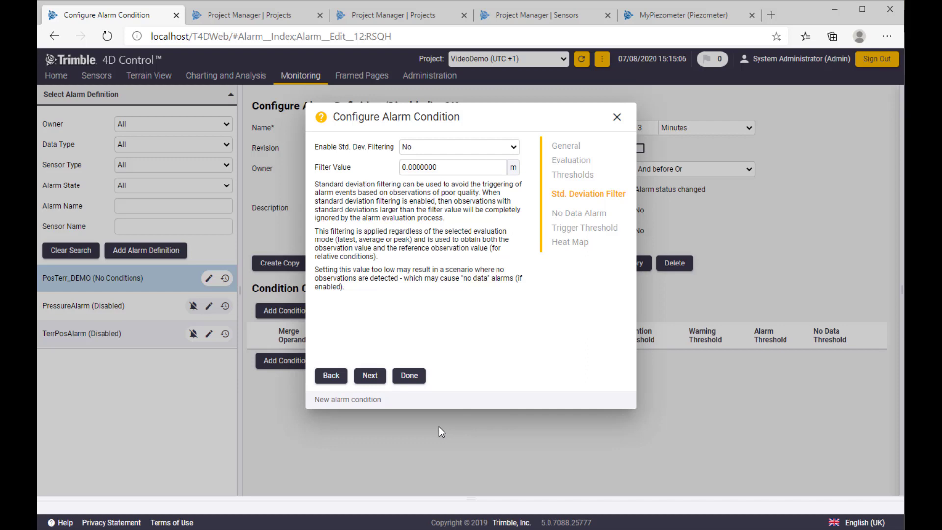
- Enable standard deviation filtering with a 0.10 filter value and continue
click(457, 146)
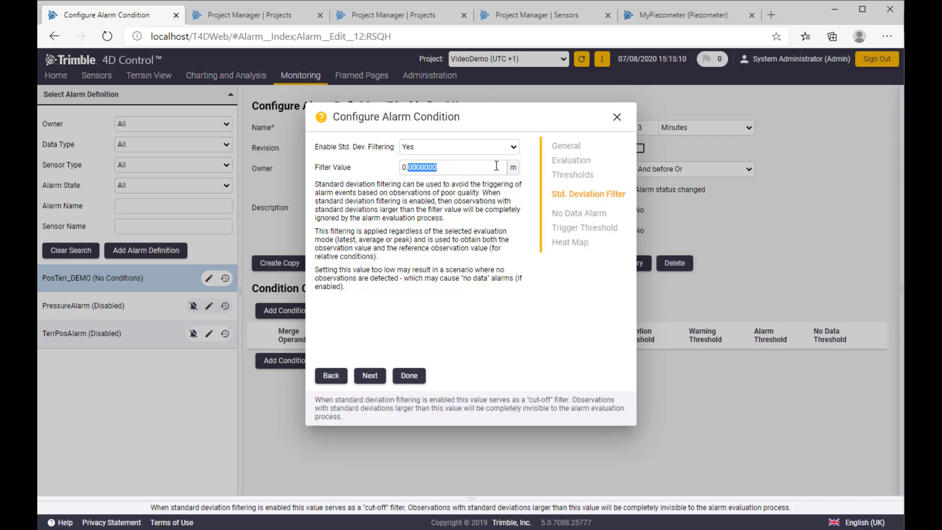
text(0.10)
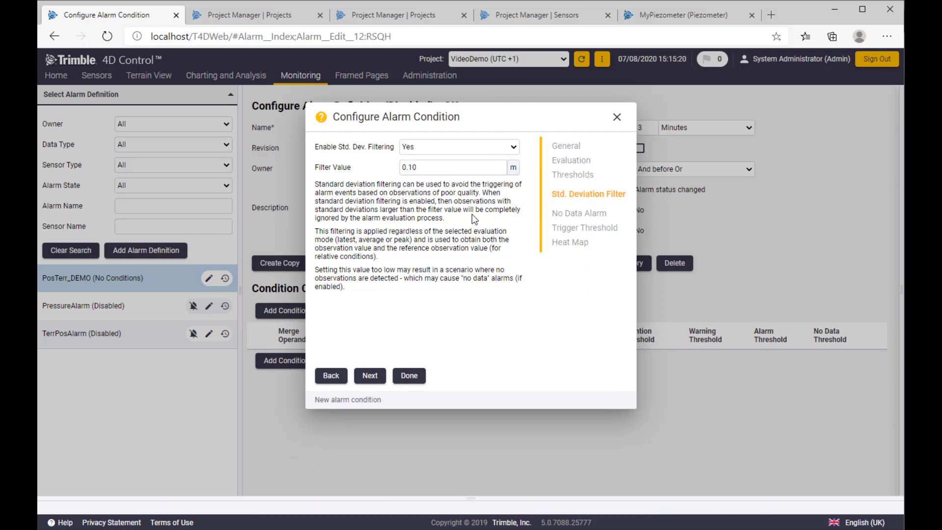
click(369, 374)
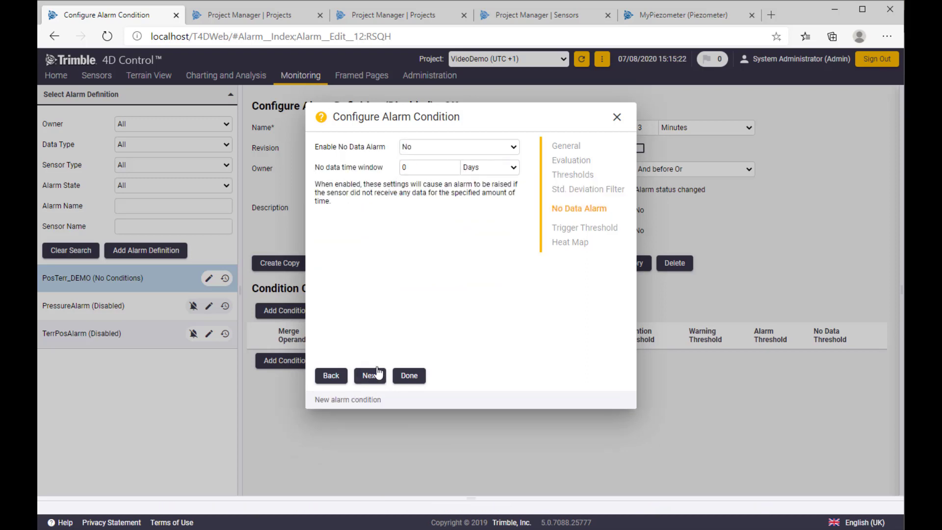
- Enable the no-data alarm with a 3-hour time window and continue
click(429, 166)
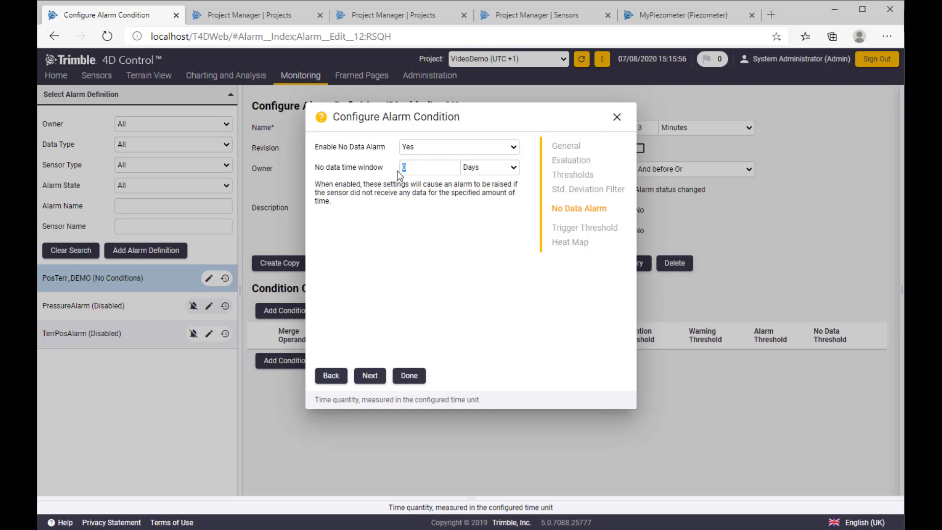
text(3)
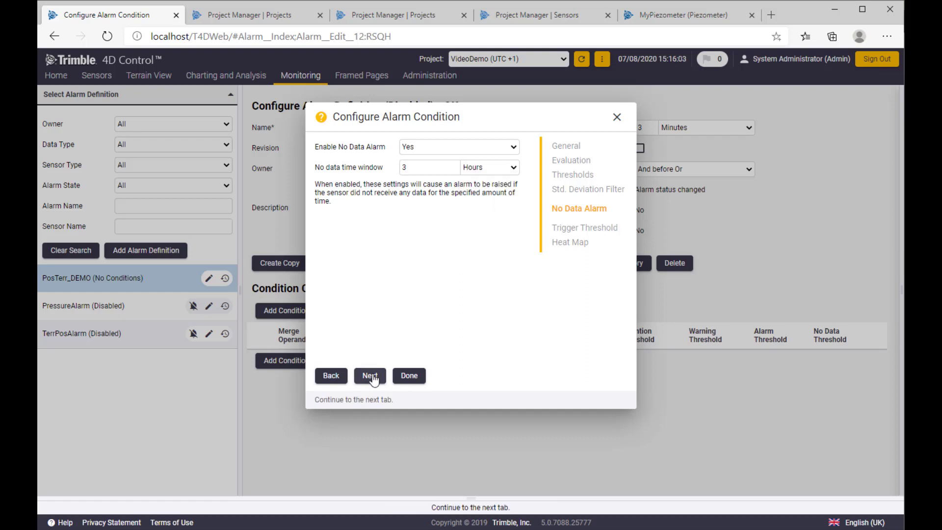
click(370, 375)
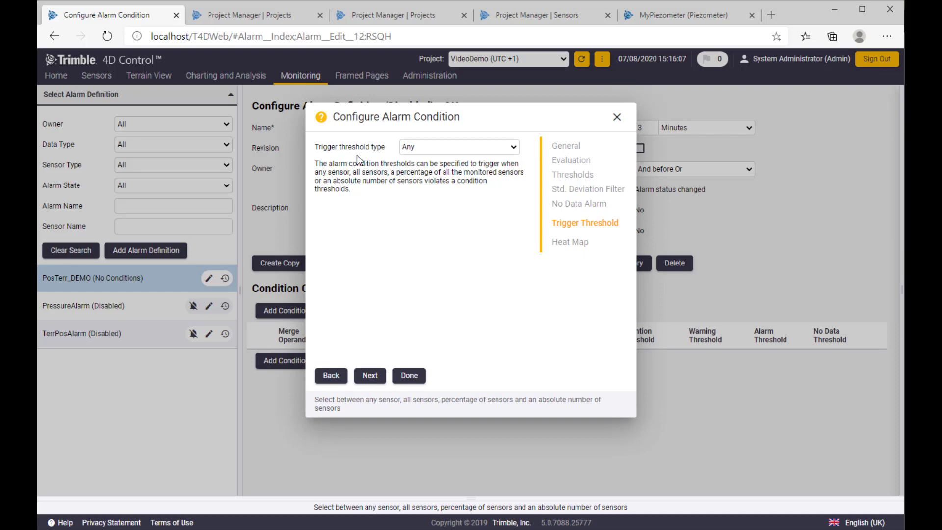
- Leave the trigger threshold type at Any and continue to the Heat Map tab
click(458, 146)
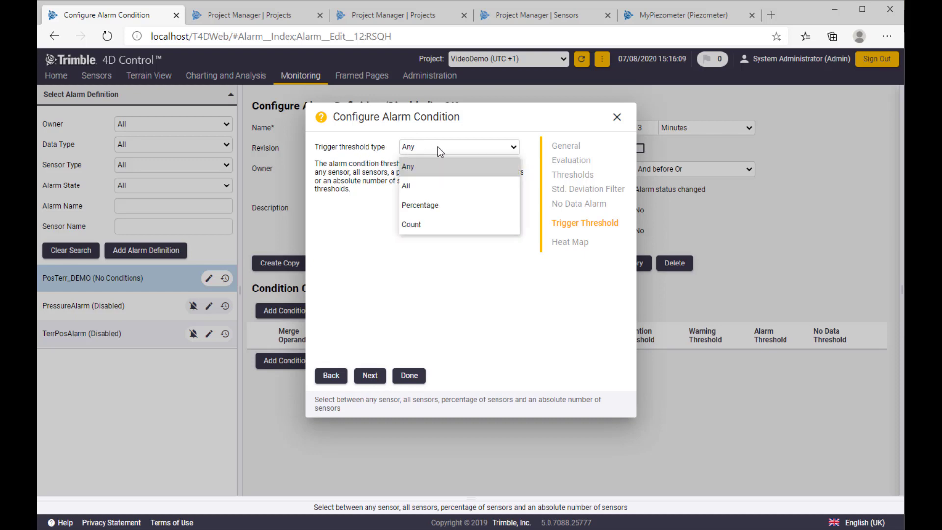
mouse_move(450, 174)
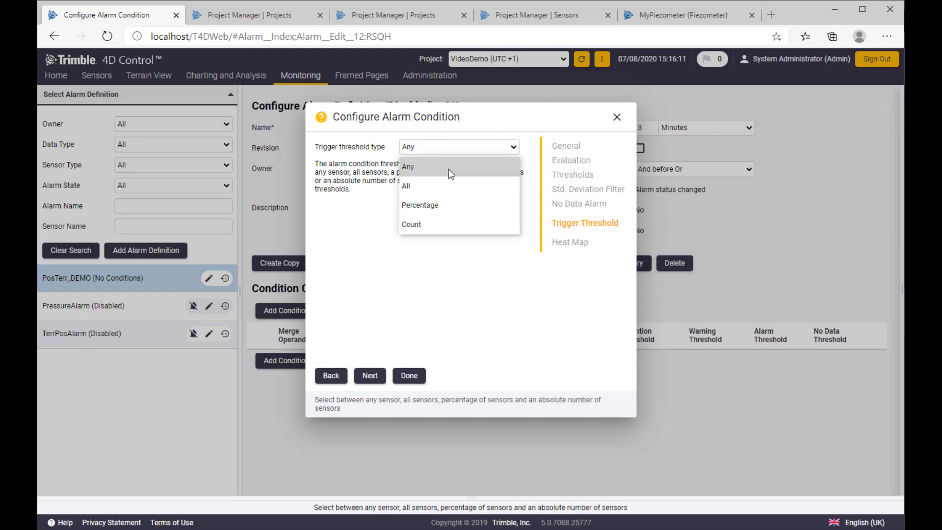
mouse_move(414, 168)
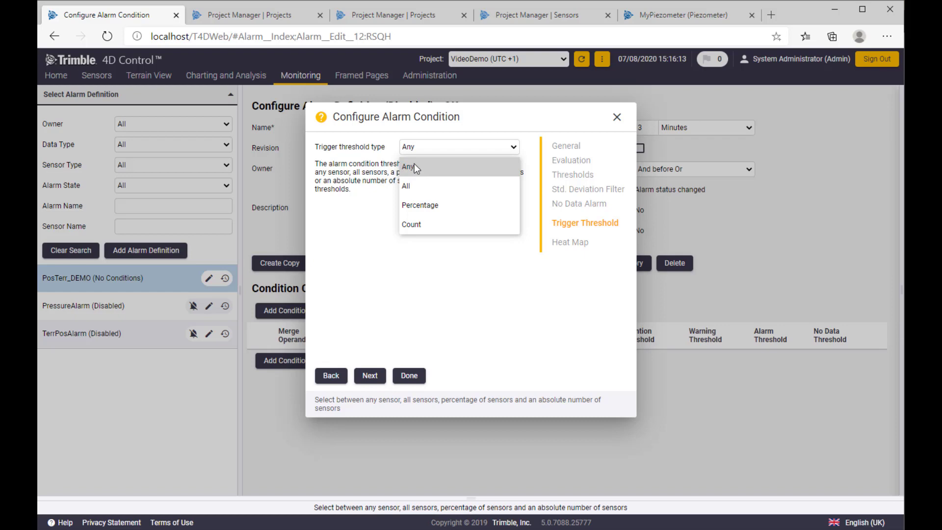
mouse_move(415, 190)
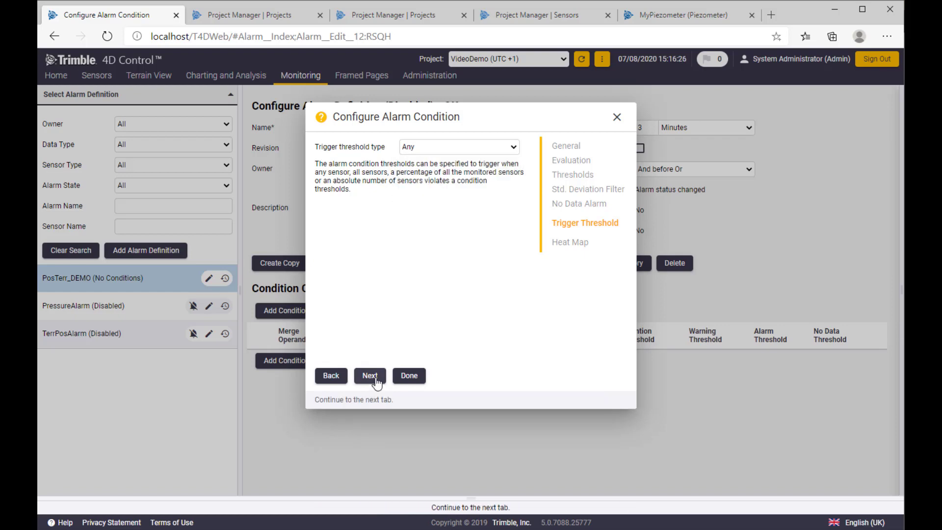
click(370, 375)
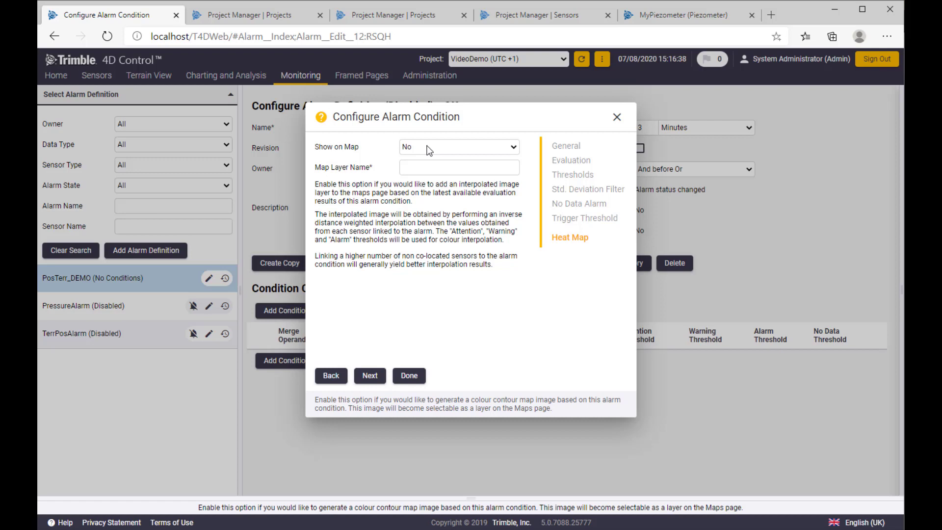
- Try Show on Map on the Heat Map tab, then save the Position Terrestrial condition
click(458, 146)
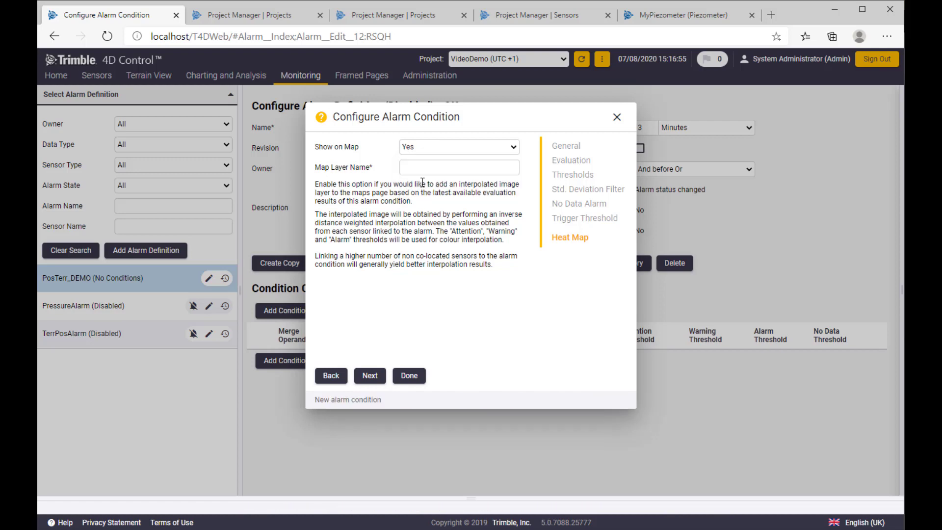
click(458, 167)
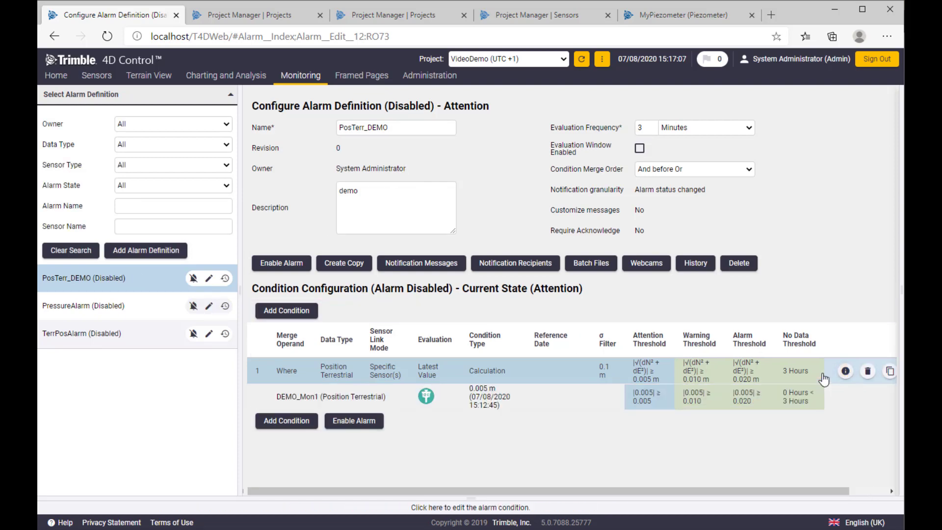
mouse_move(770, 364)
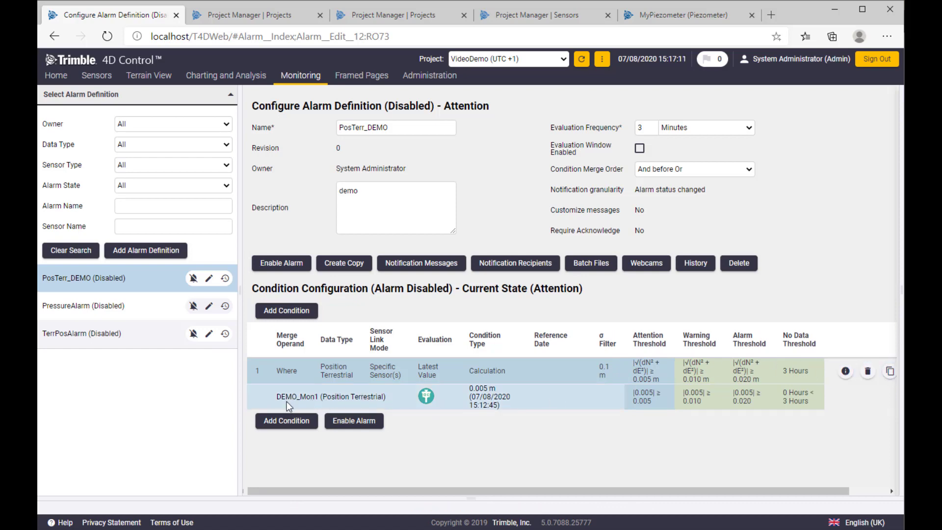
mouse_move(308, 402)
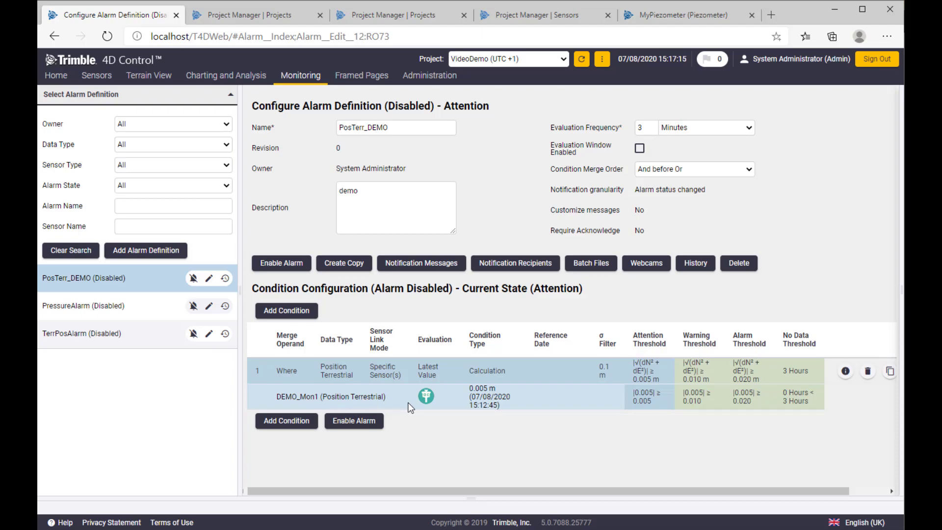
mouse_move(691, 411)
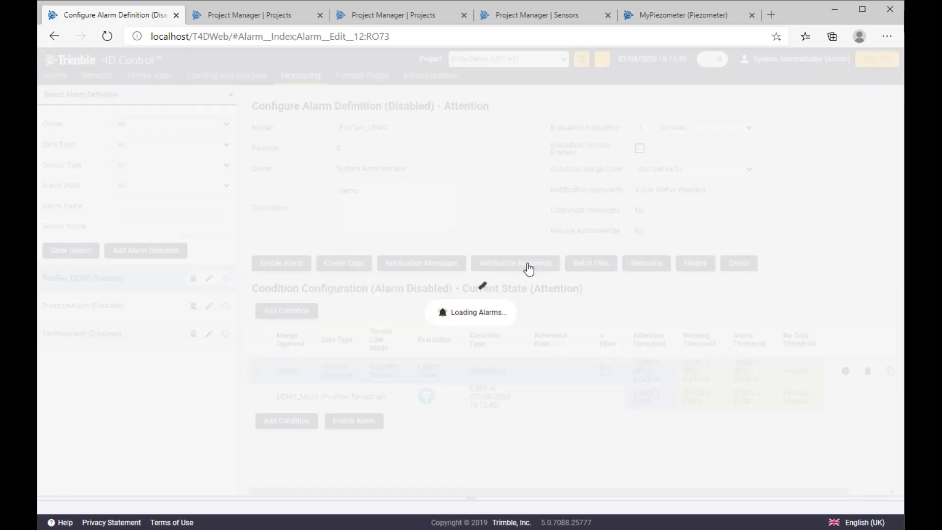
- Require acknowledgement of notifications, with a 2-hour escalation interval
click(515, 263)
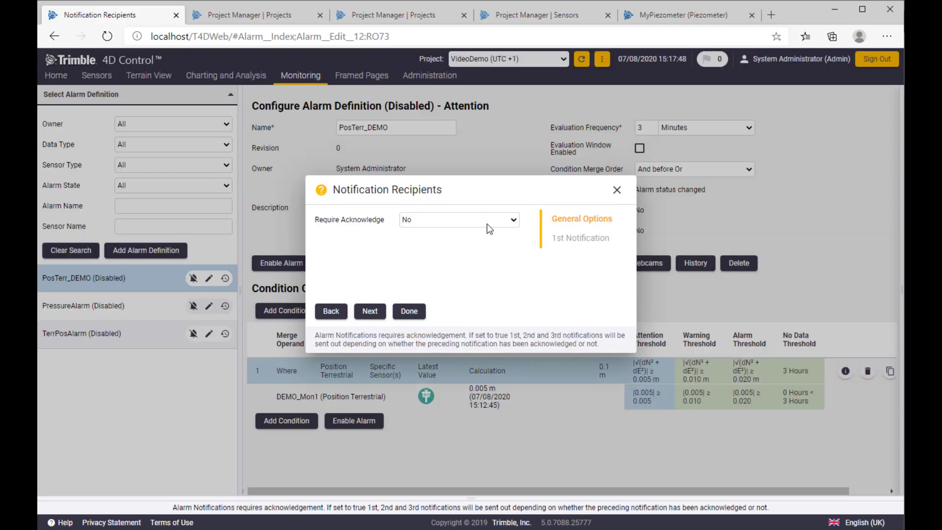
click(457, 219)
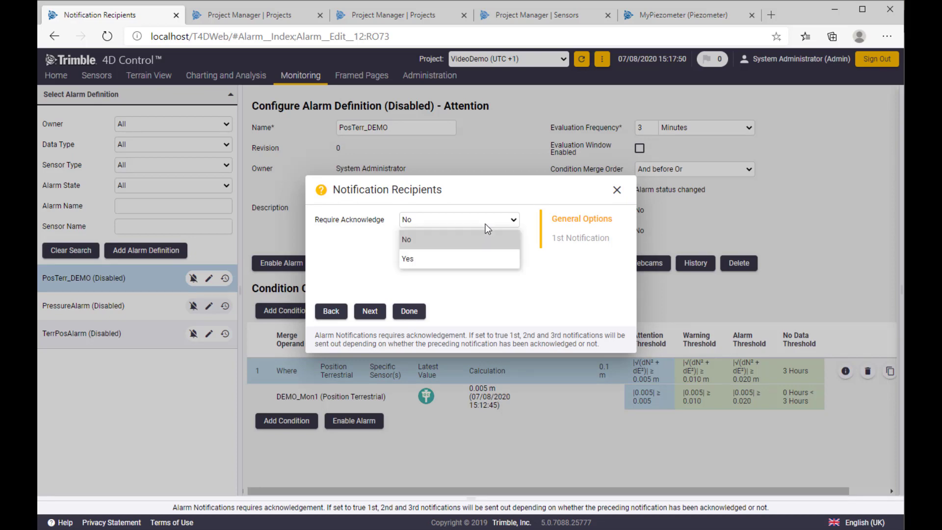
click(407, 258)
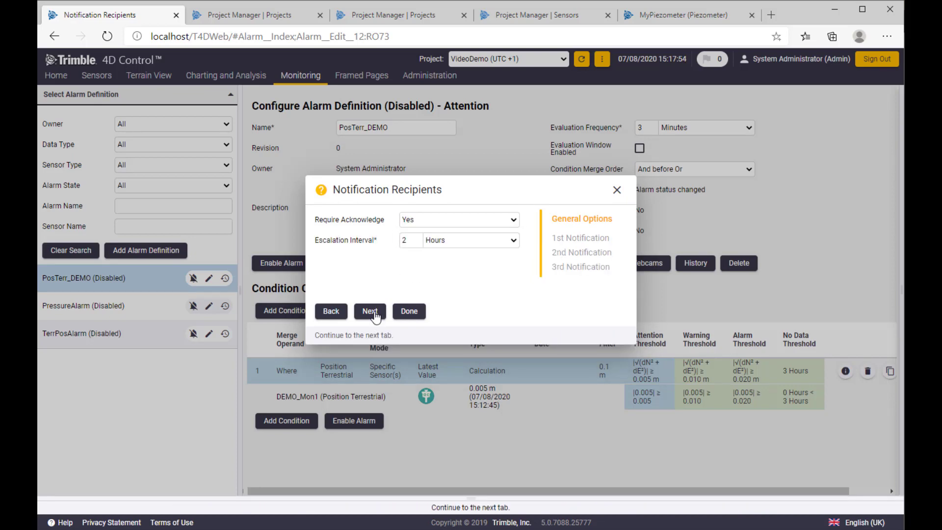
click(369, 311)
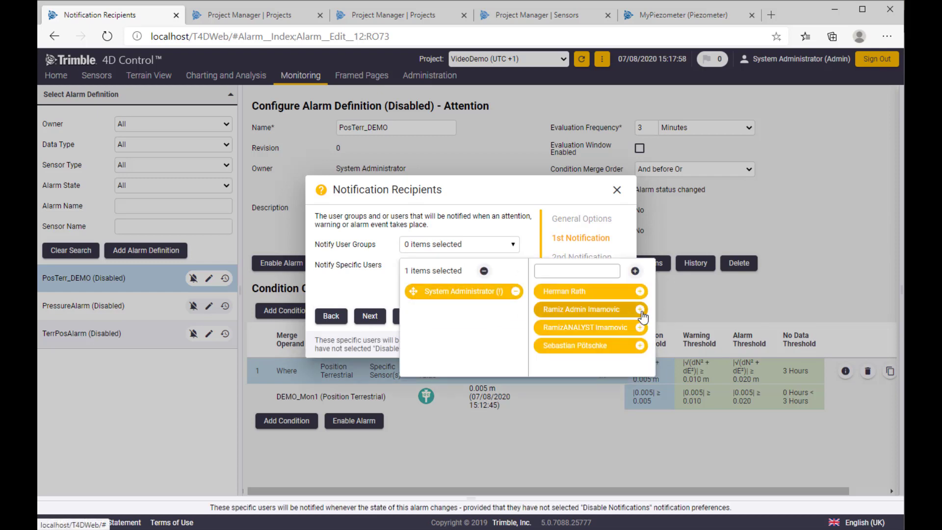
click(639, 308)
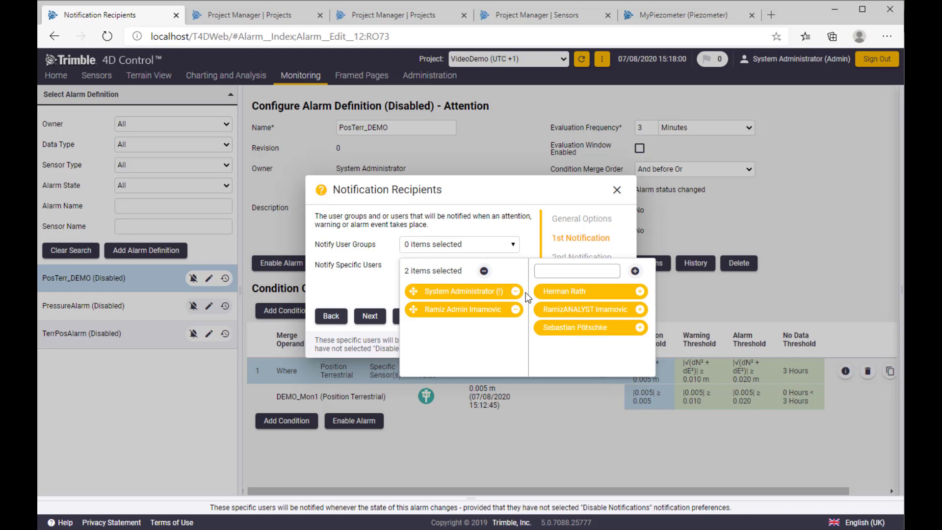
click(515, 292)
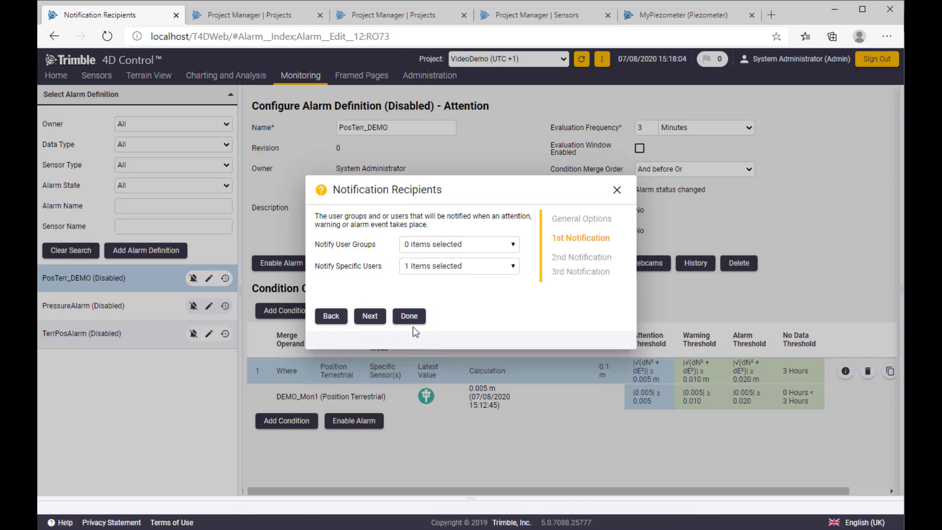
click(408, 316)
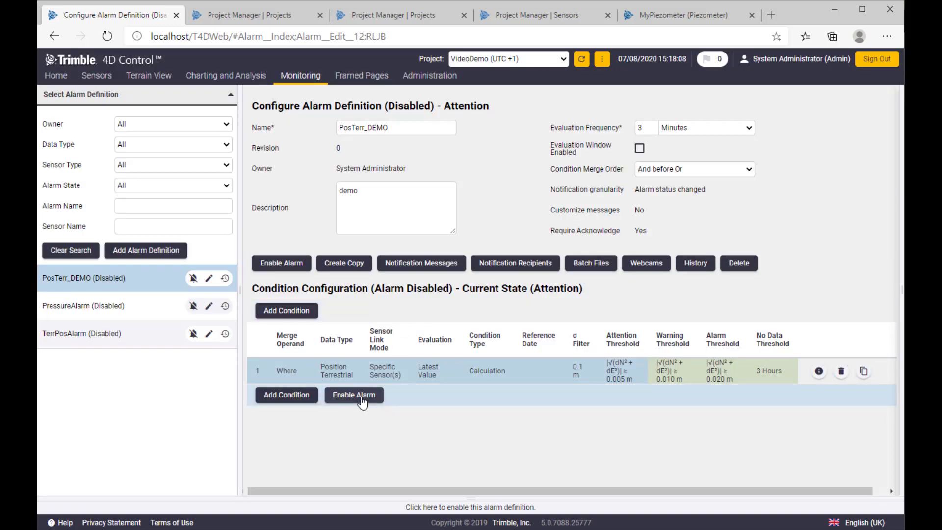
- Turn on the PosTerr_DEMO alarm with Enable Alarm below the condition table
click(353, 395)
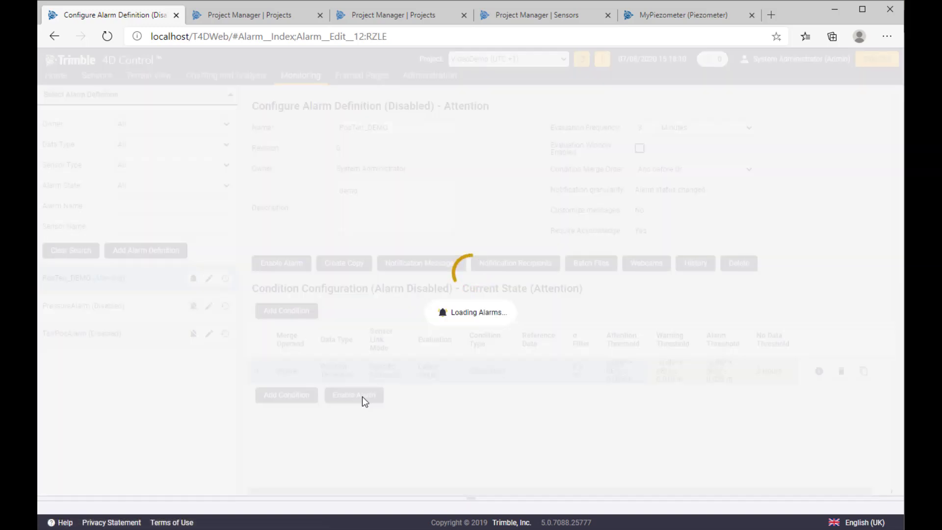